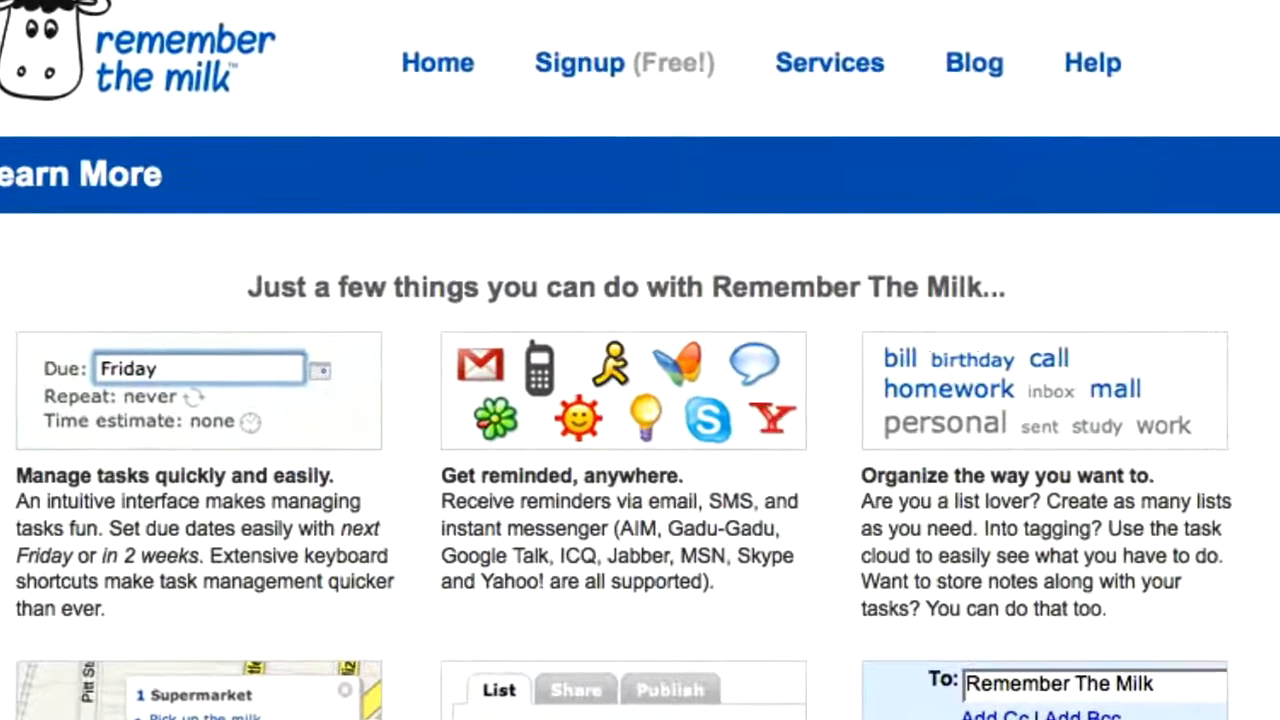
Step: Leave the scrolled tour page for the account overview listing today's tasks
scroll(down, 3)
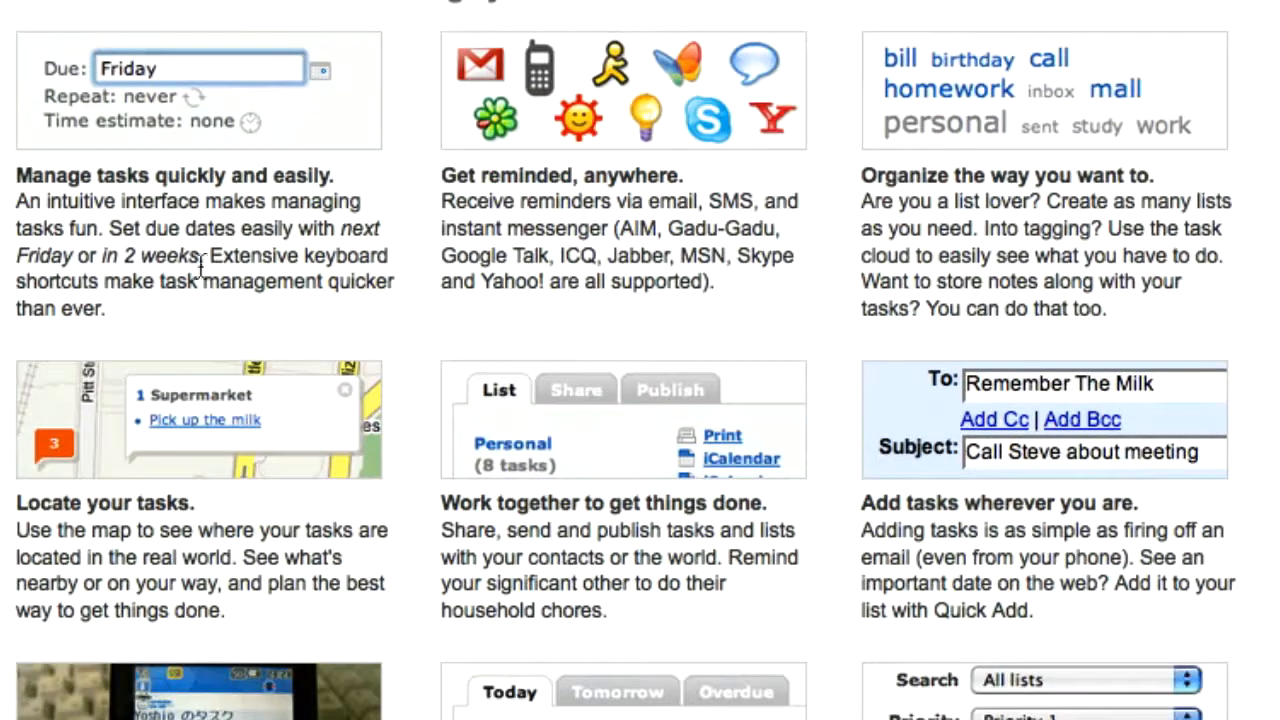
mouse_move(228, 232)
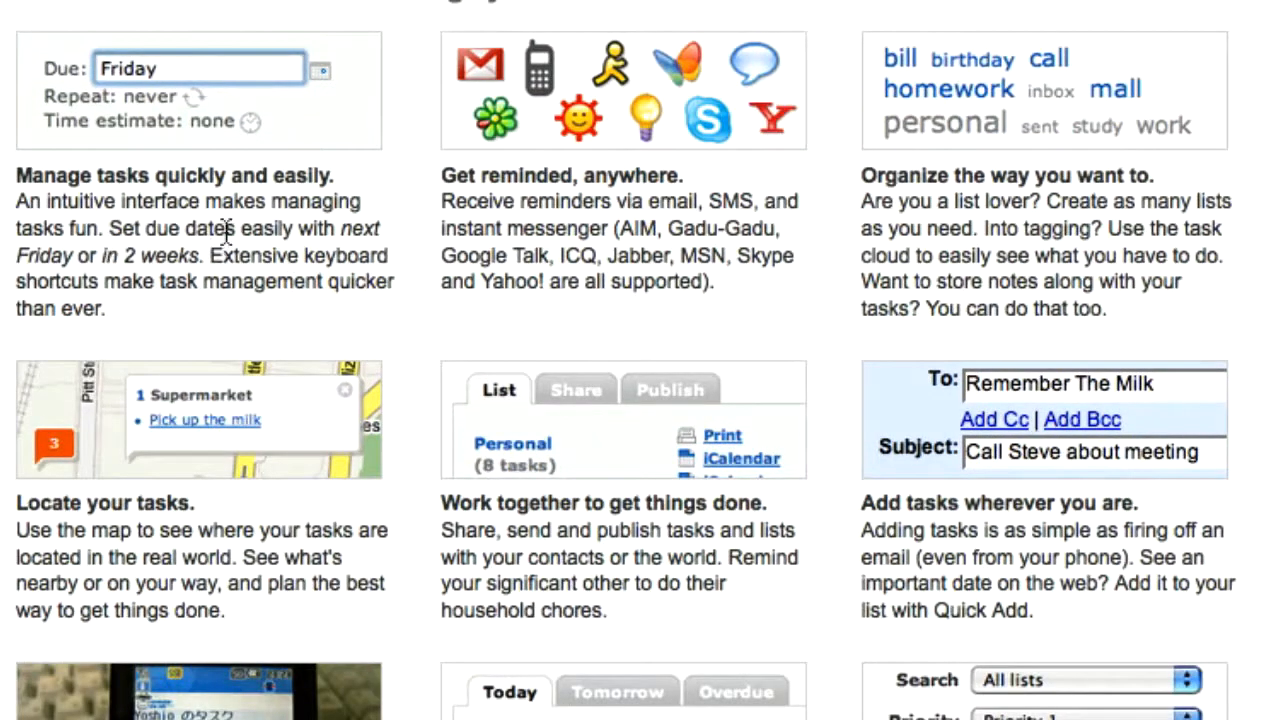
mouse_move(118, 228)
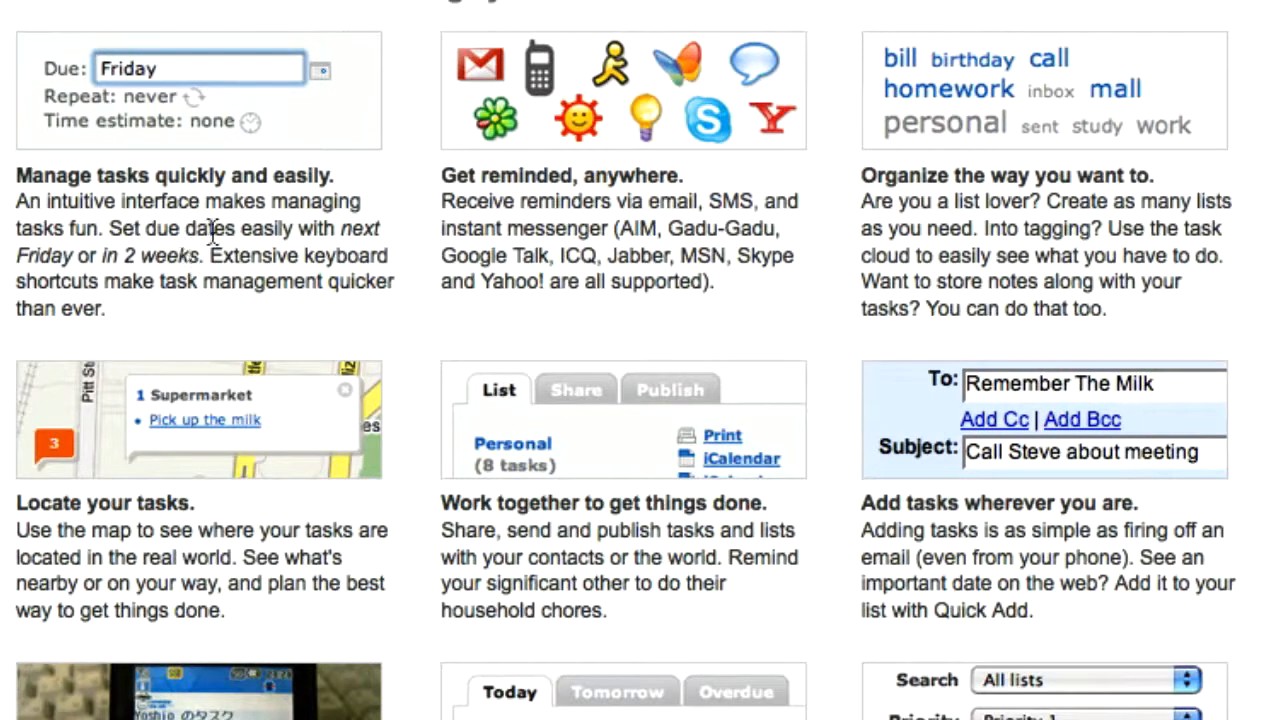
mouse_move(664, 252)
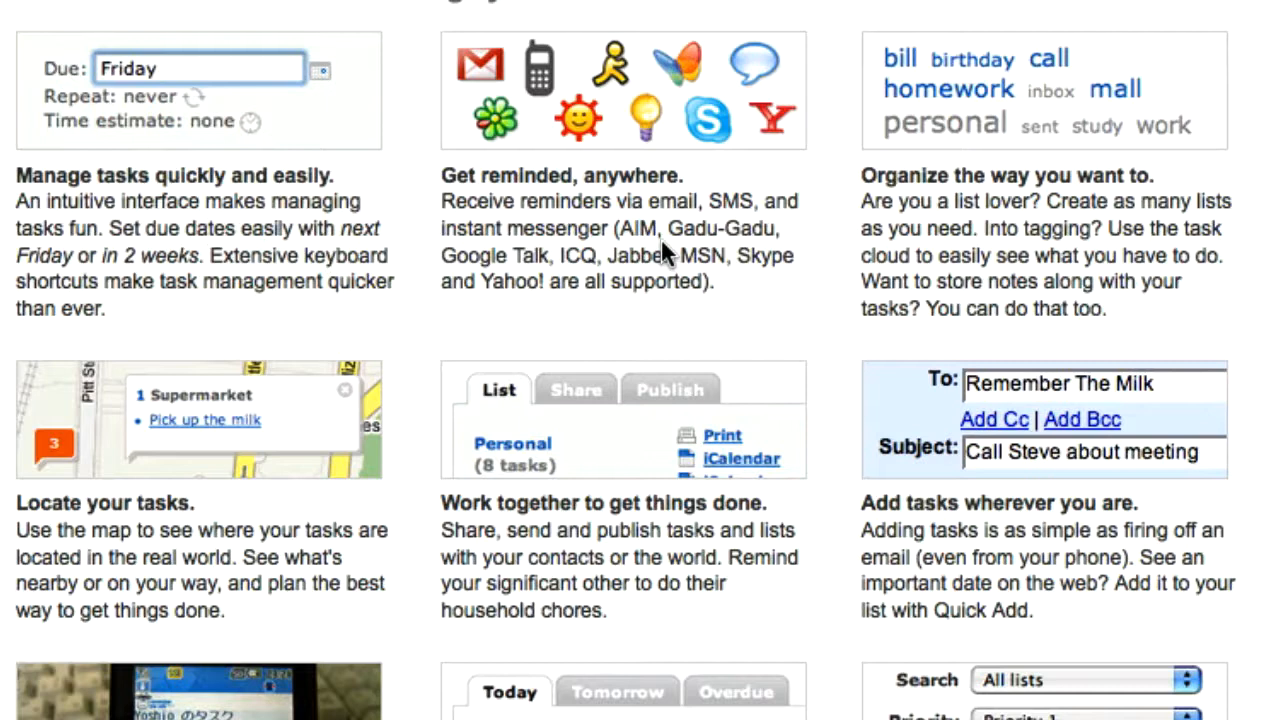
mouse_move(642, 256)
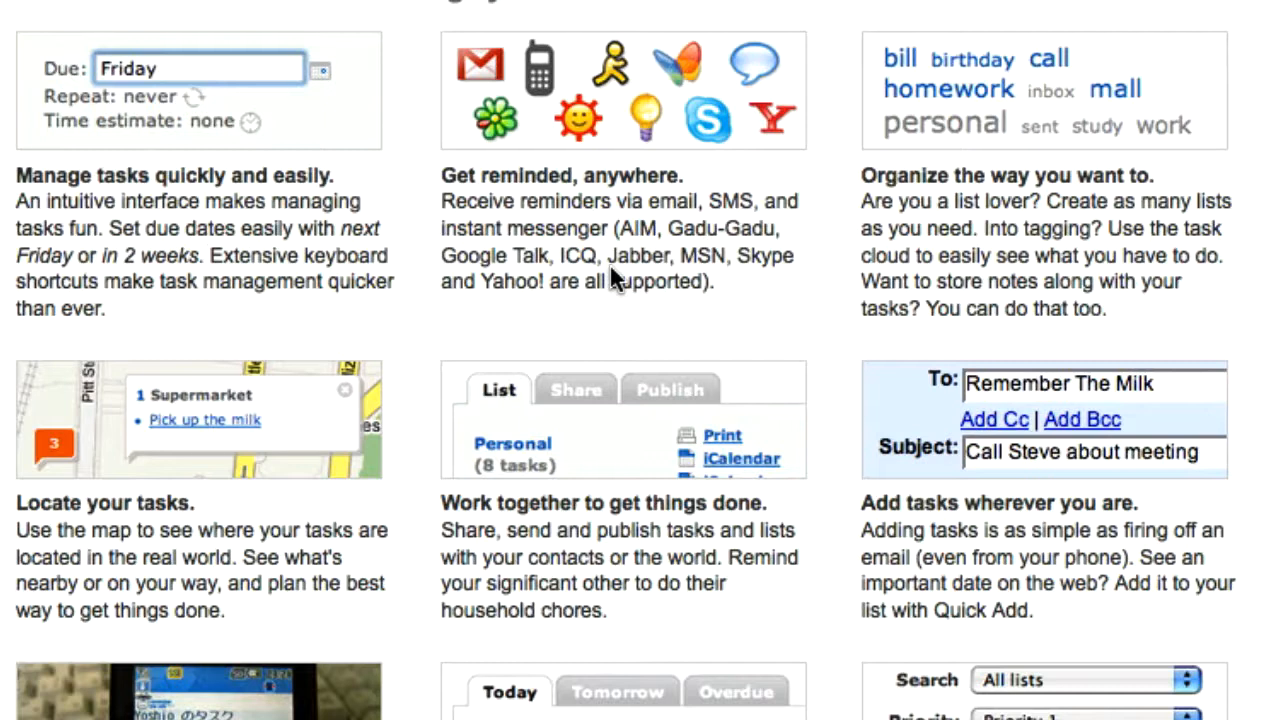
mouse_move(564, 276)
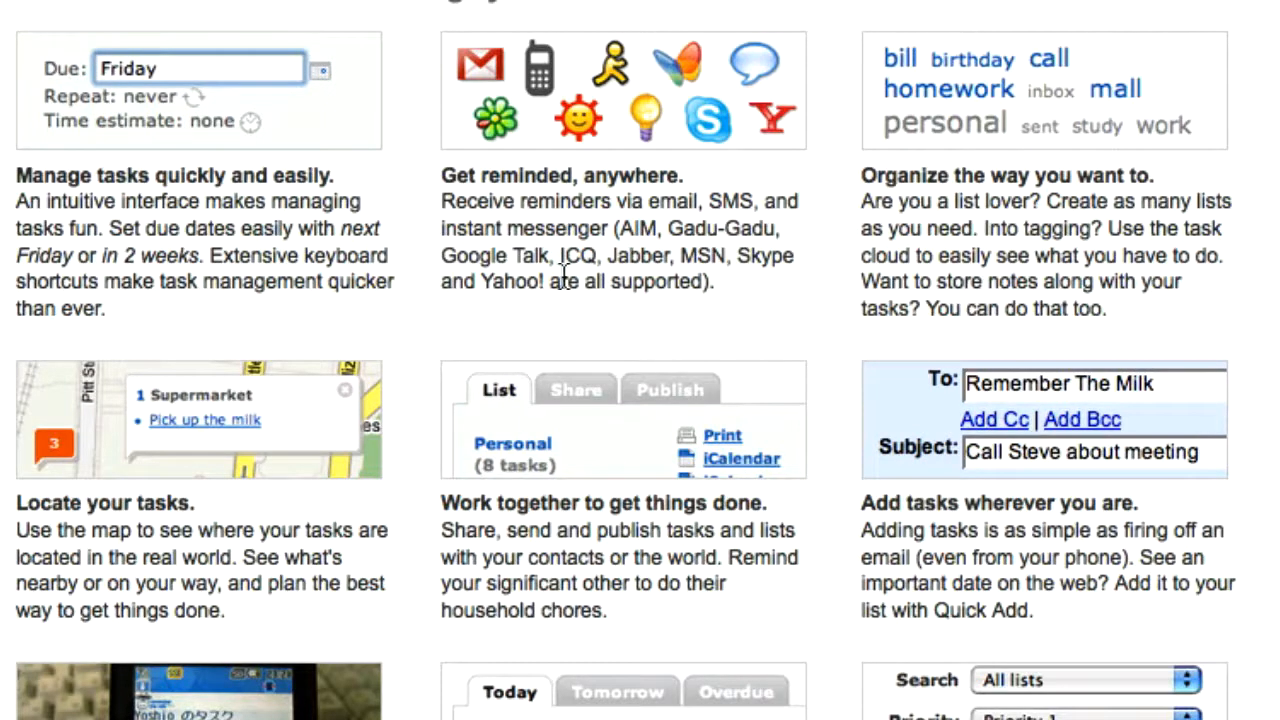
mouse_move(578, 268)
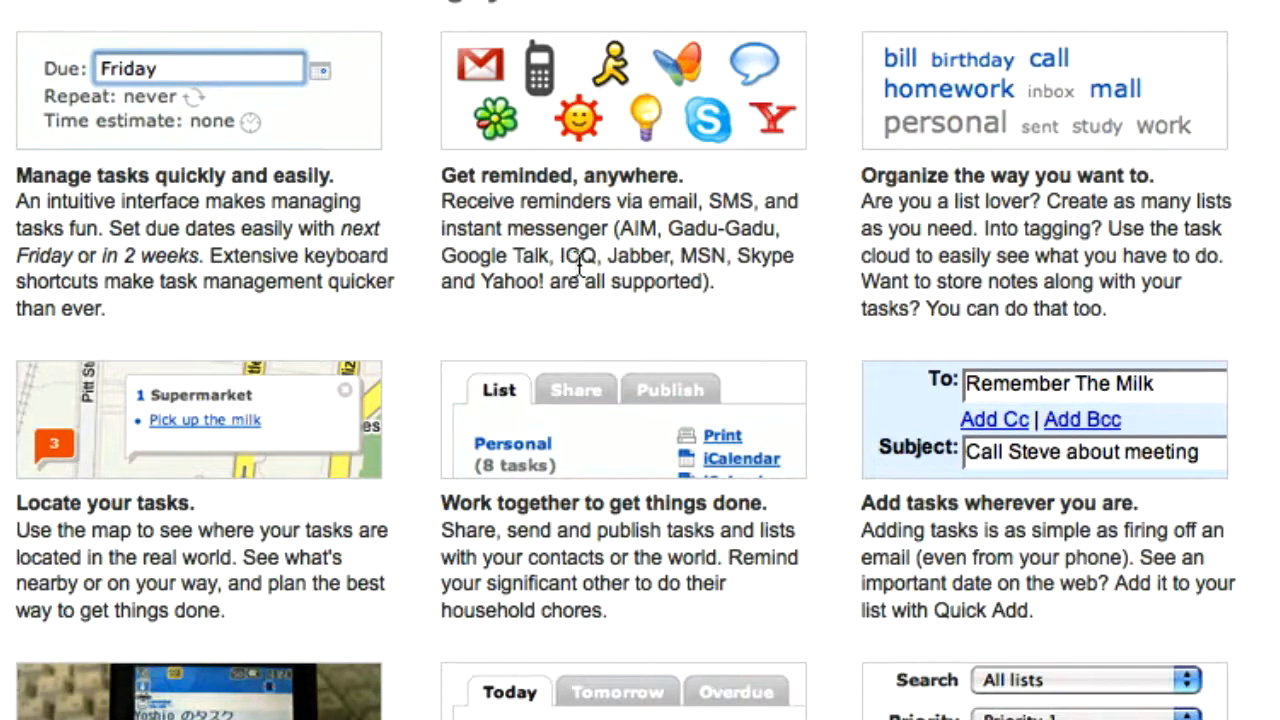
scroll(down, 3)
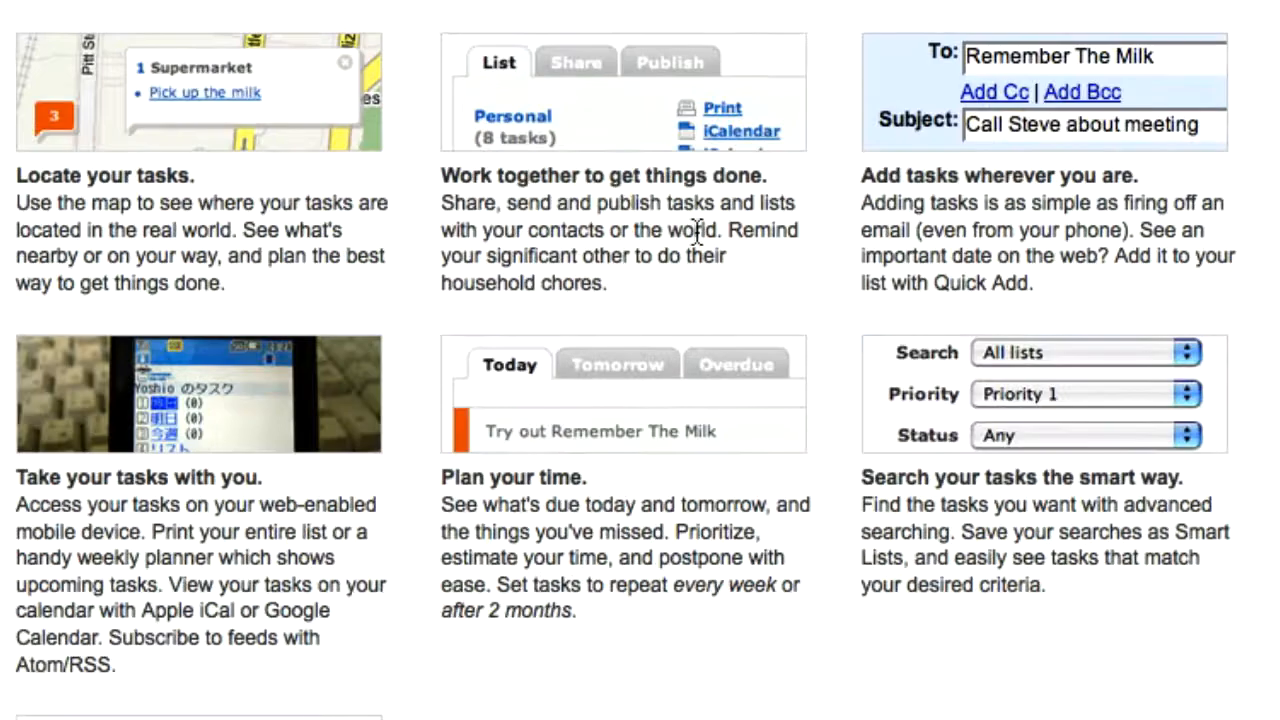
scroll(down, 3)
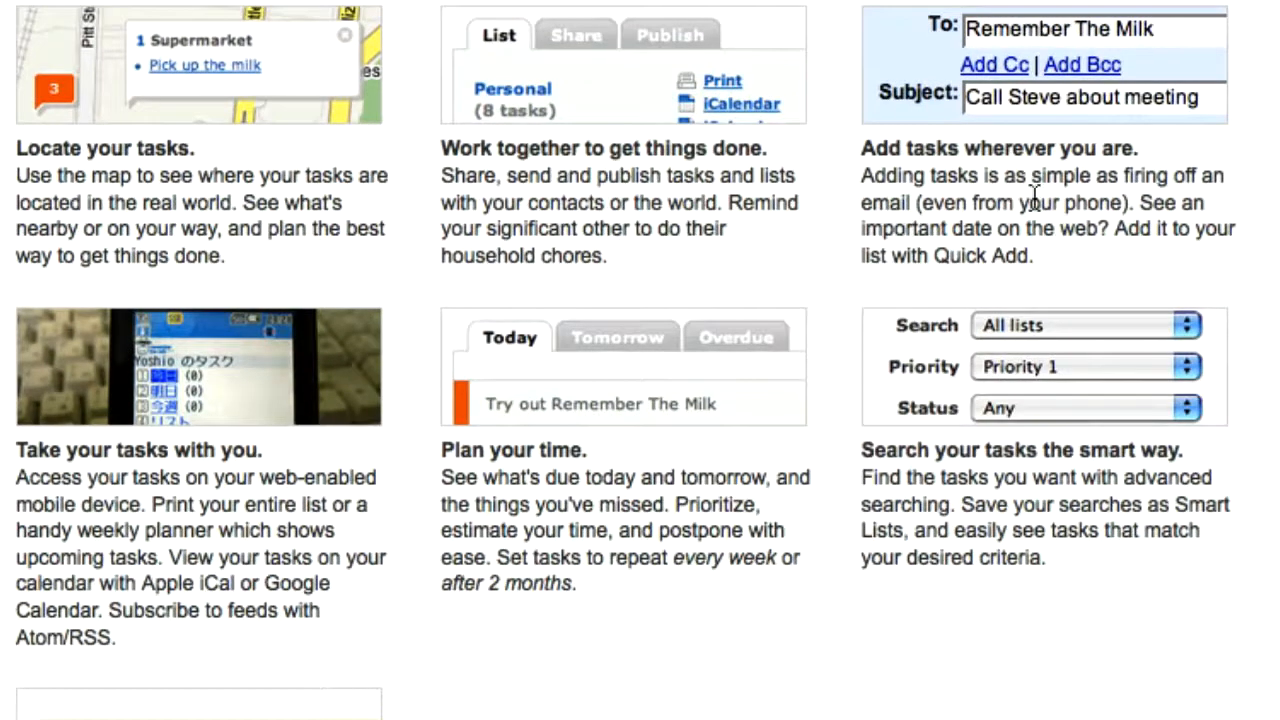
mouse_move(1100, 172)
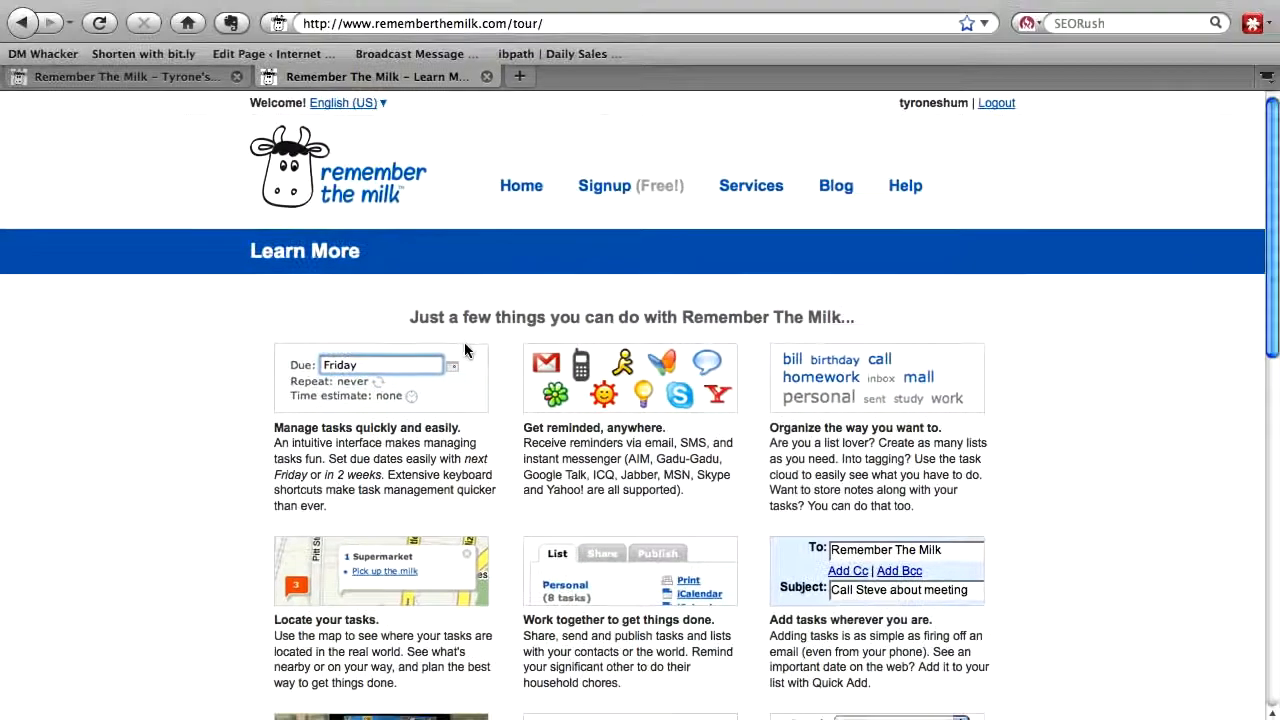
mouse_move(516, 418)
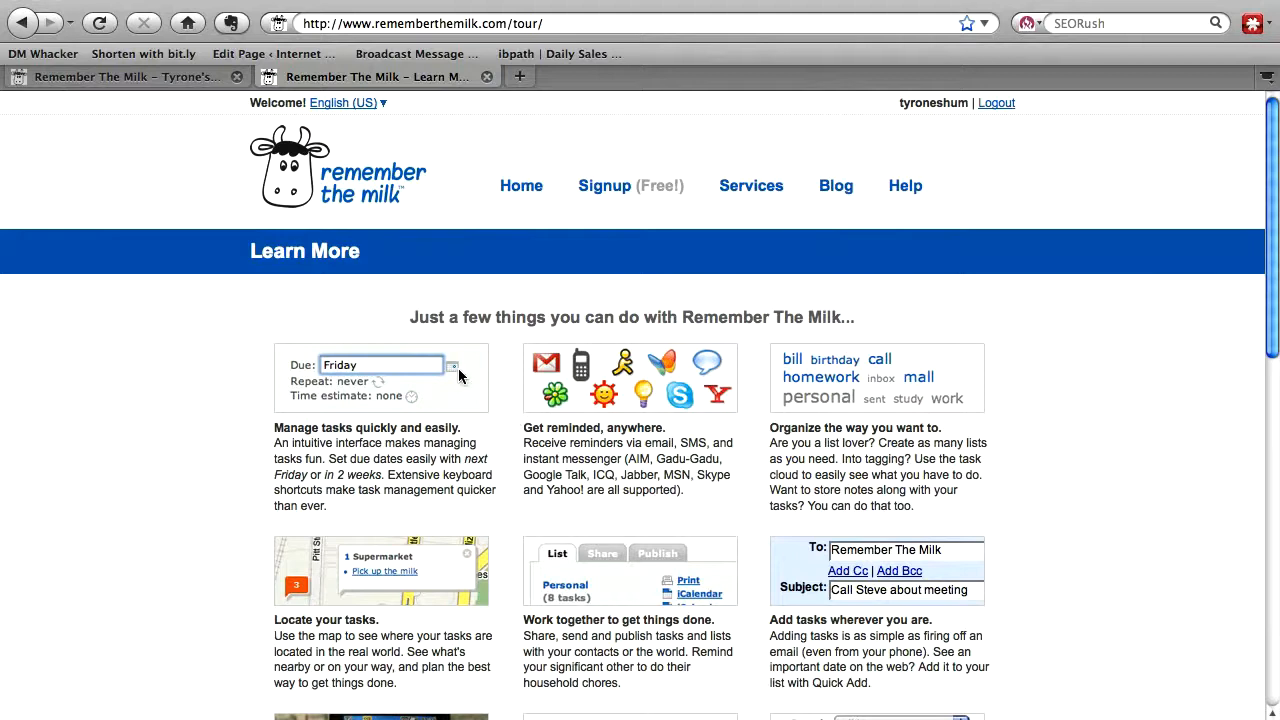
click(140, 76)
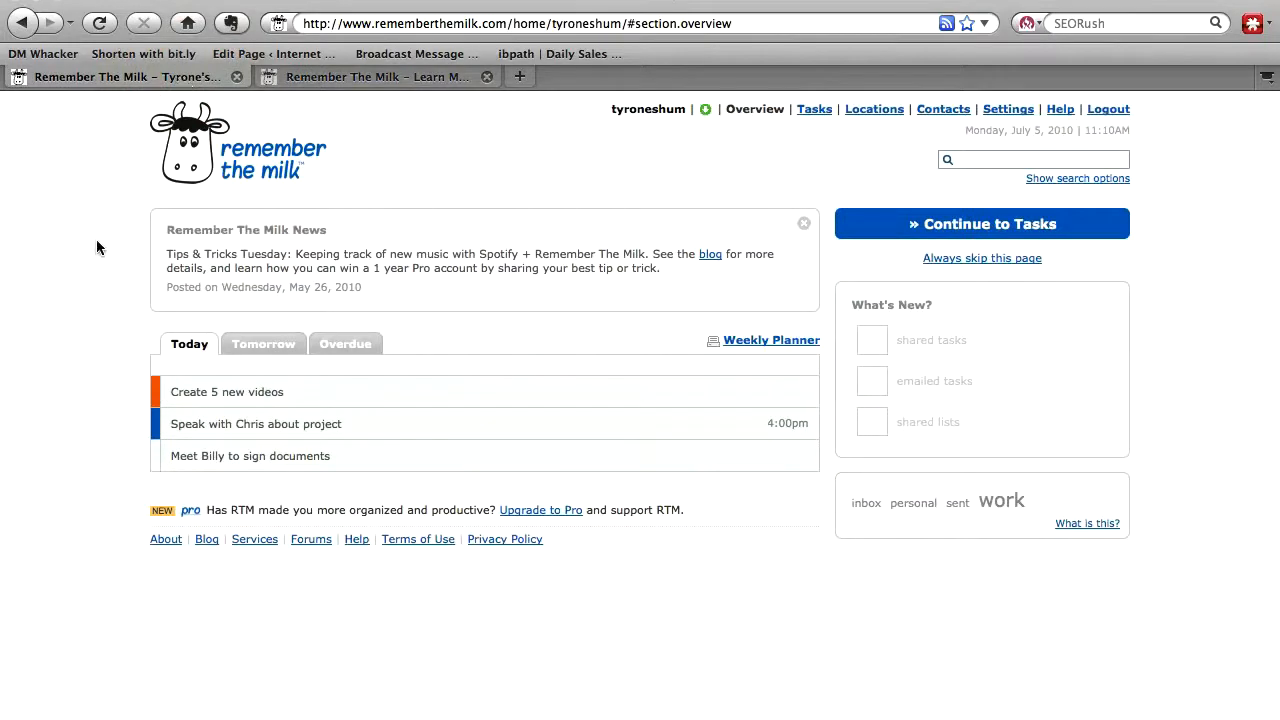
mouse_move(296, 200)
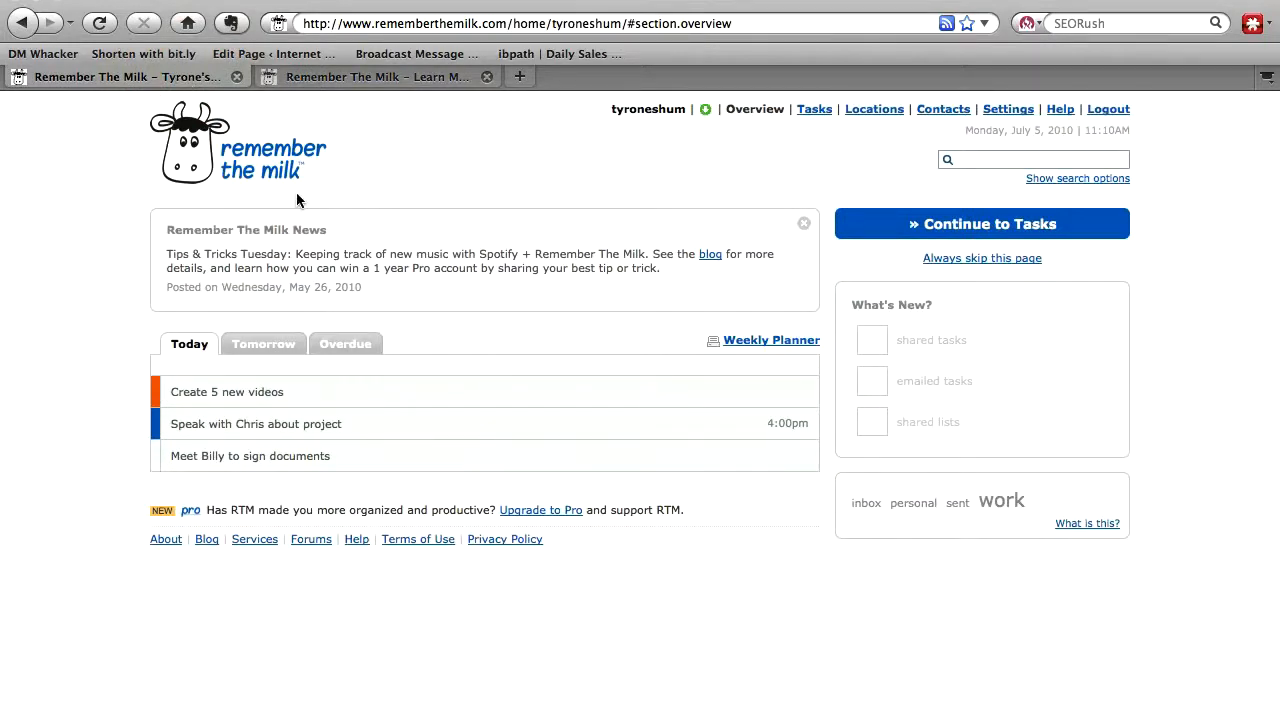
mouse_move(228, 360)
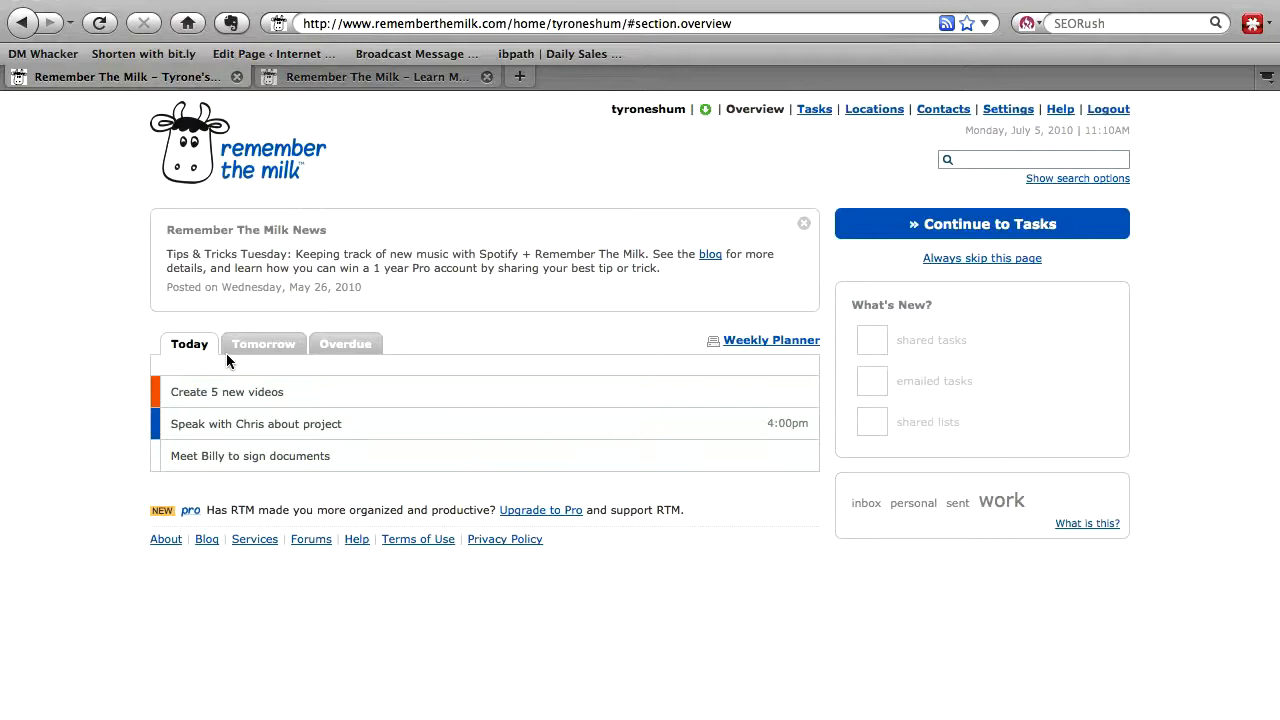
mouse_move(284, 396)
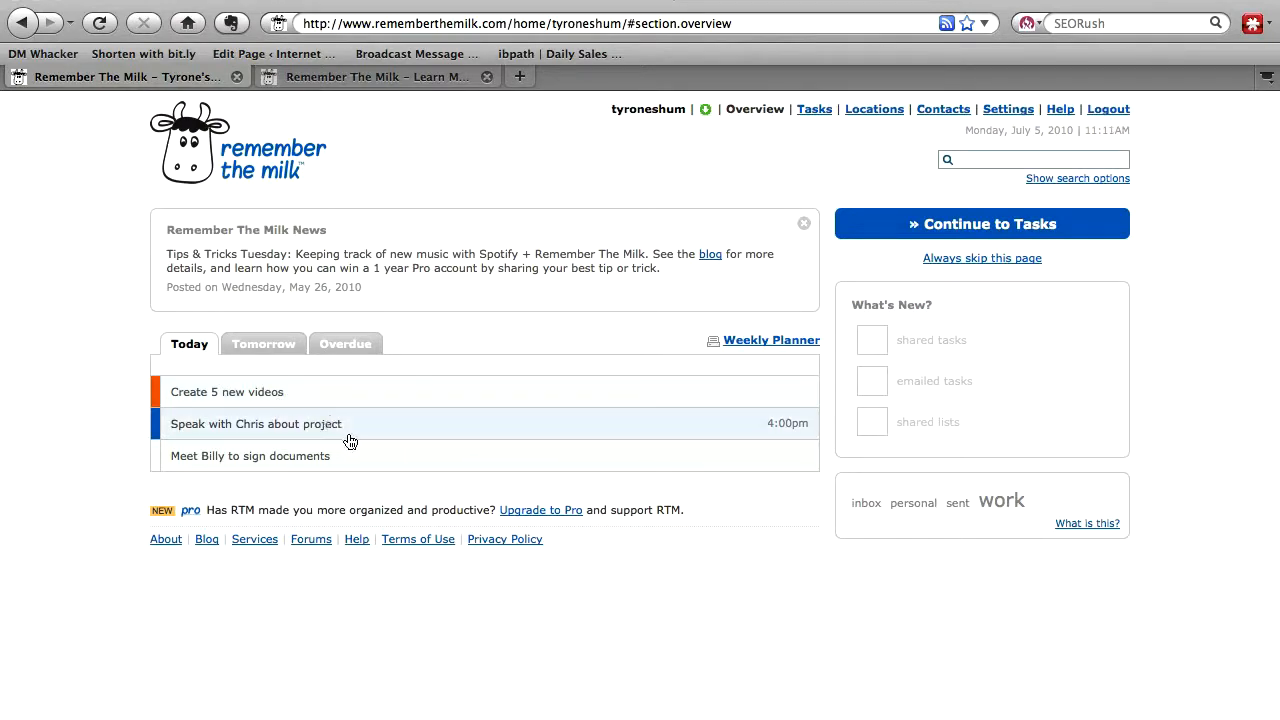
mouse_move(360, 472)
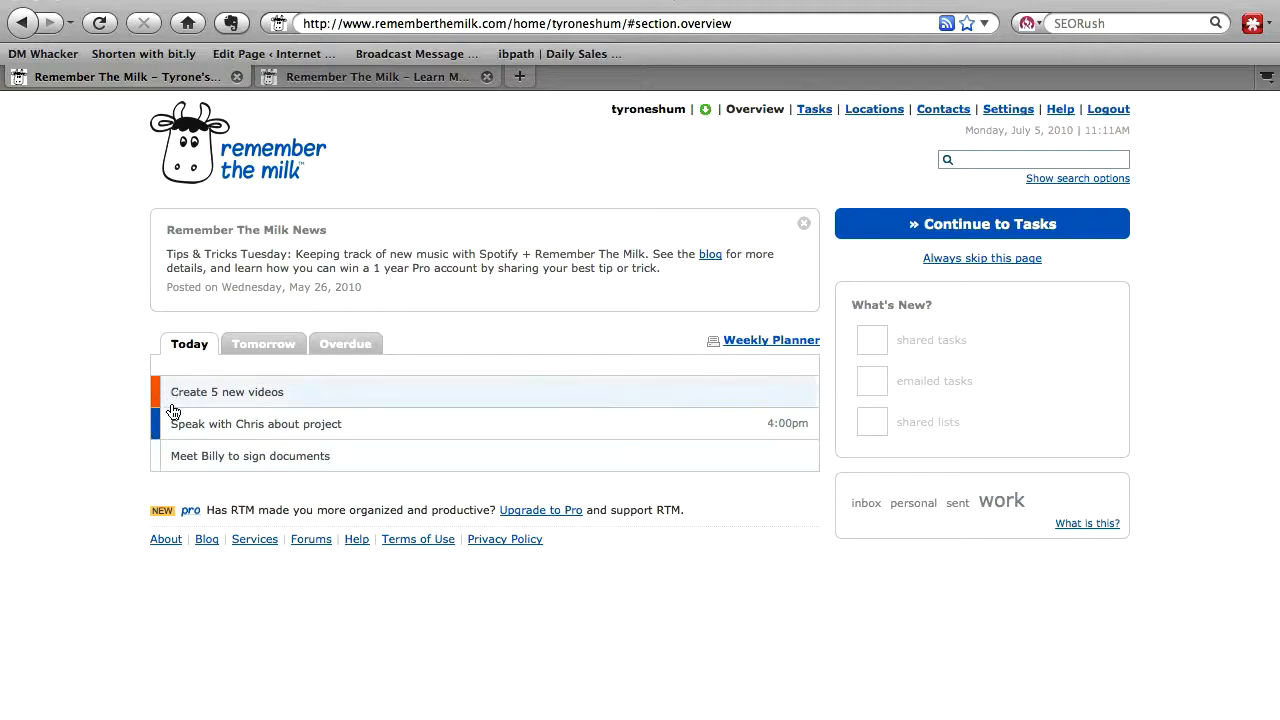
mouse_move(144, 440)
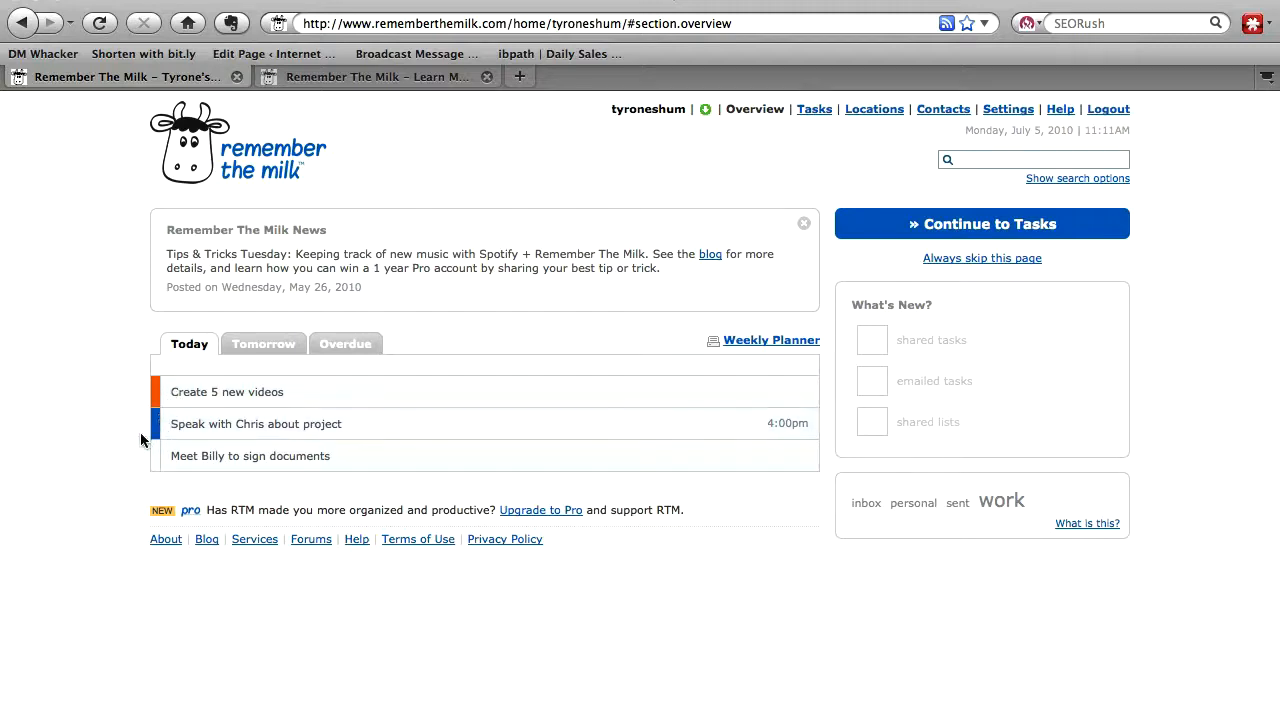
mouse_move(146, 390)
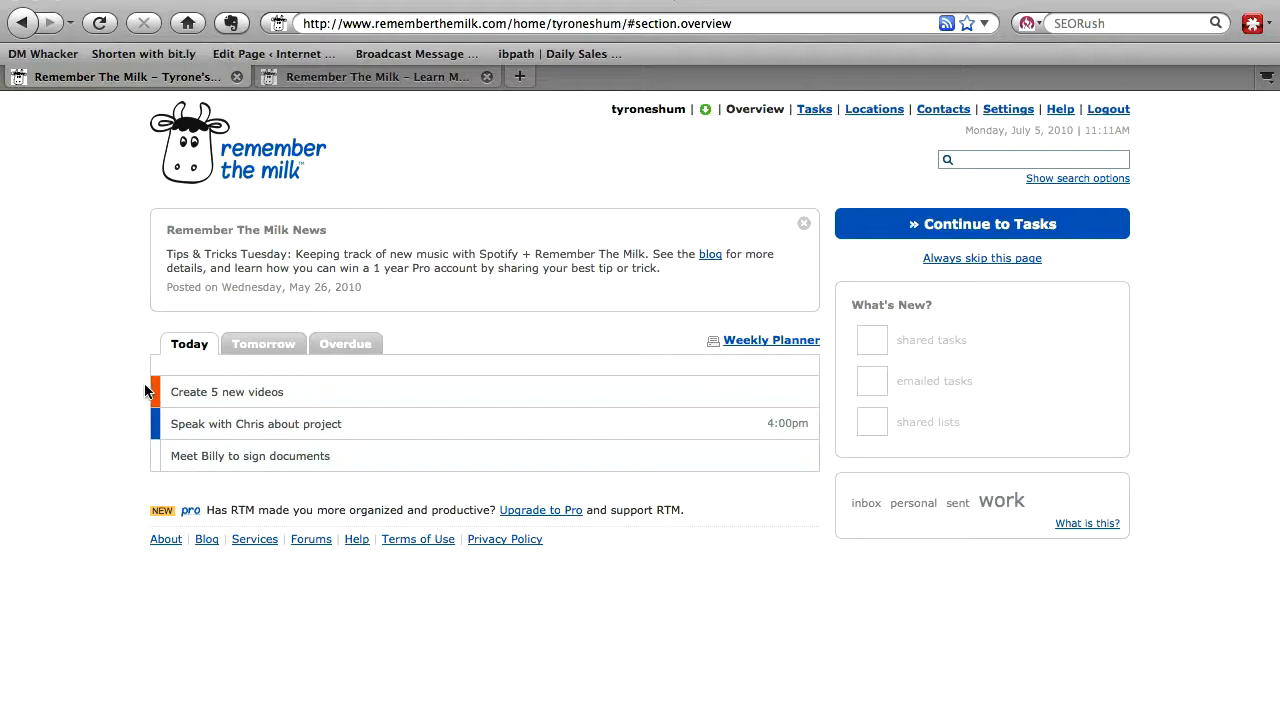
Step: View tomorrow's two tasks, check the overdue list is empty, then return to tomorrow
click(140, 436)
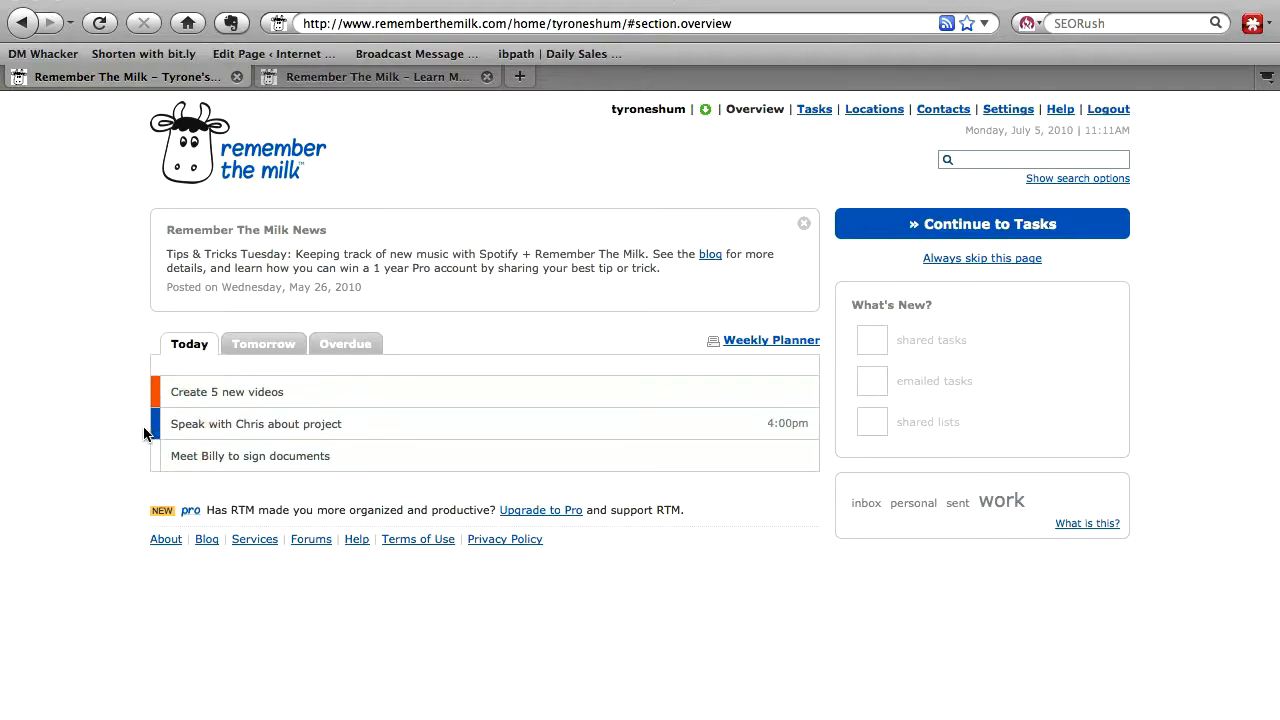
click(264, 344)
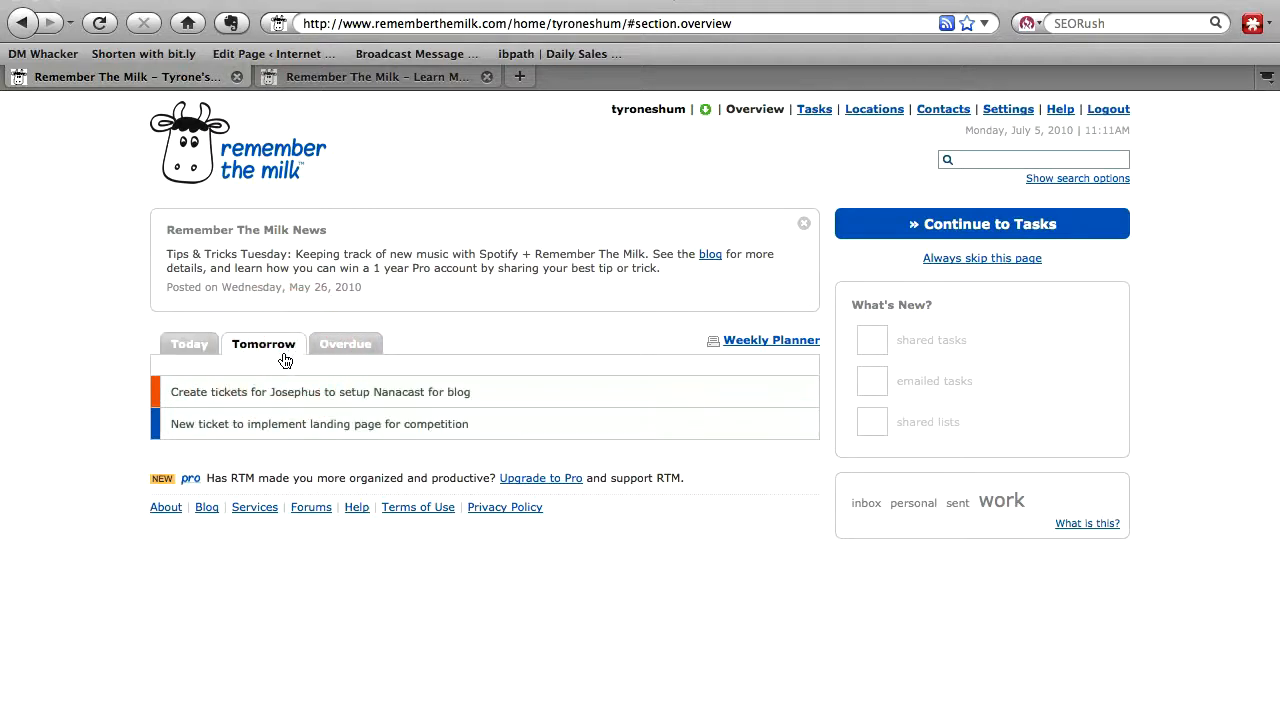
click(344, 344)
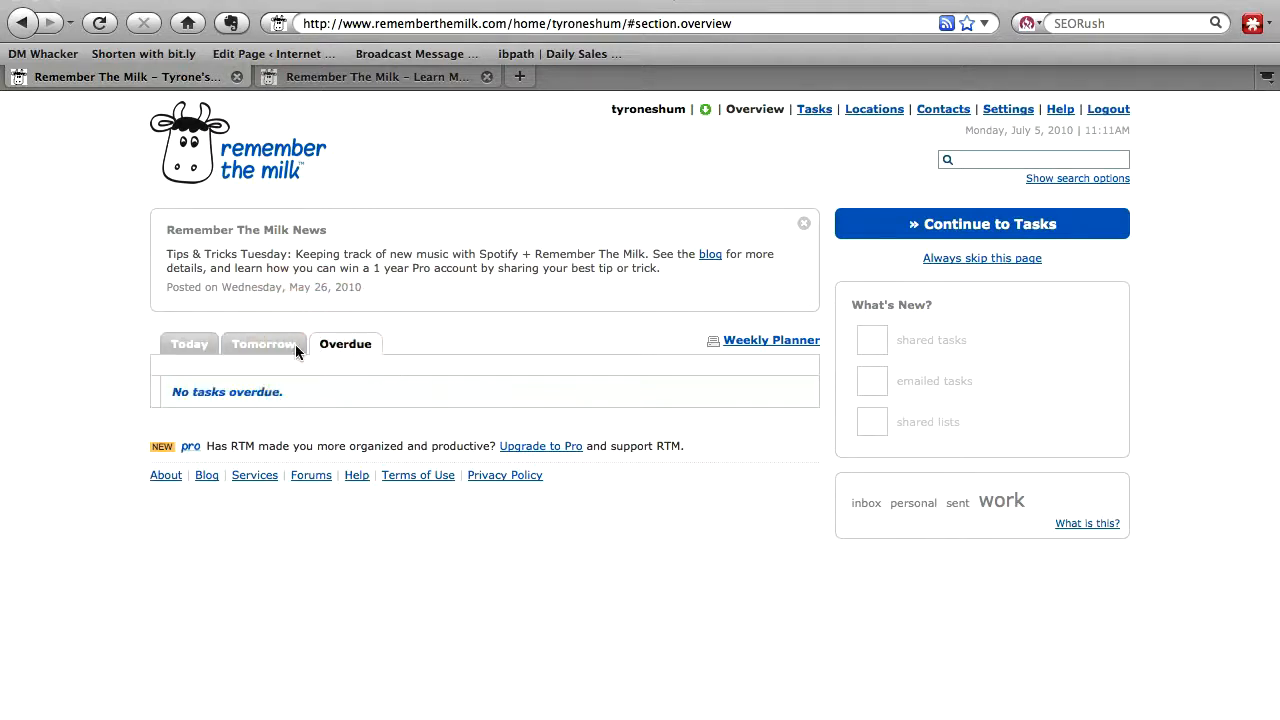
click(264, 344)
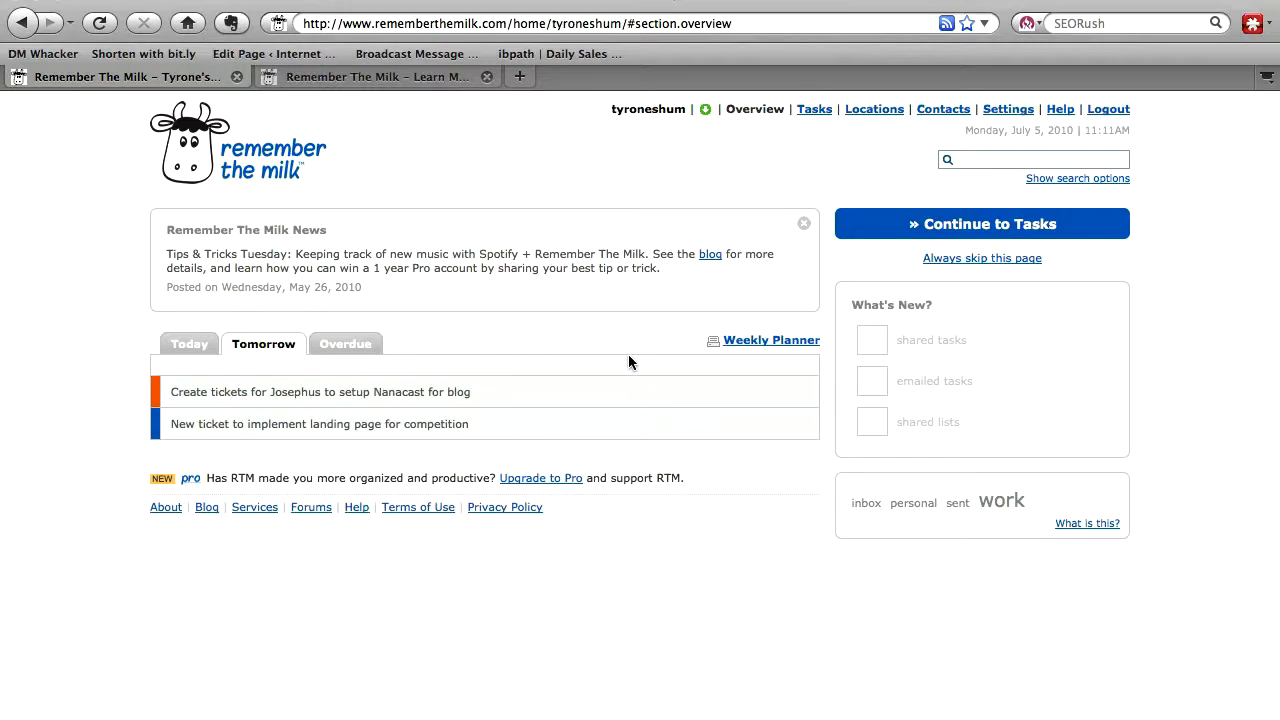
mouse_move(760, 348)
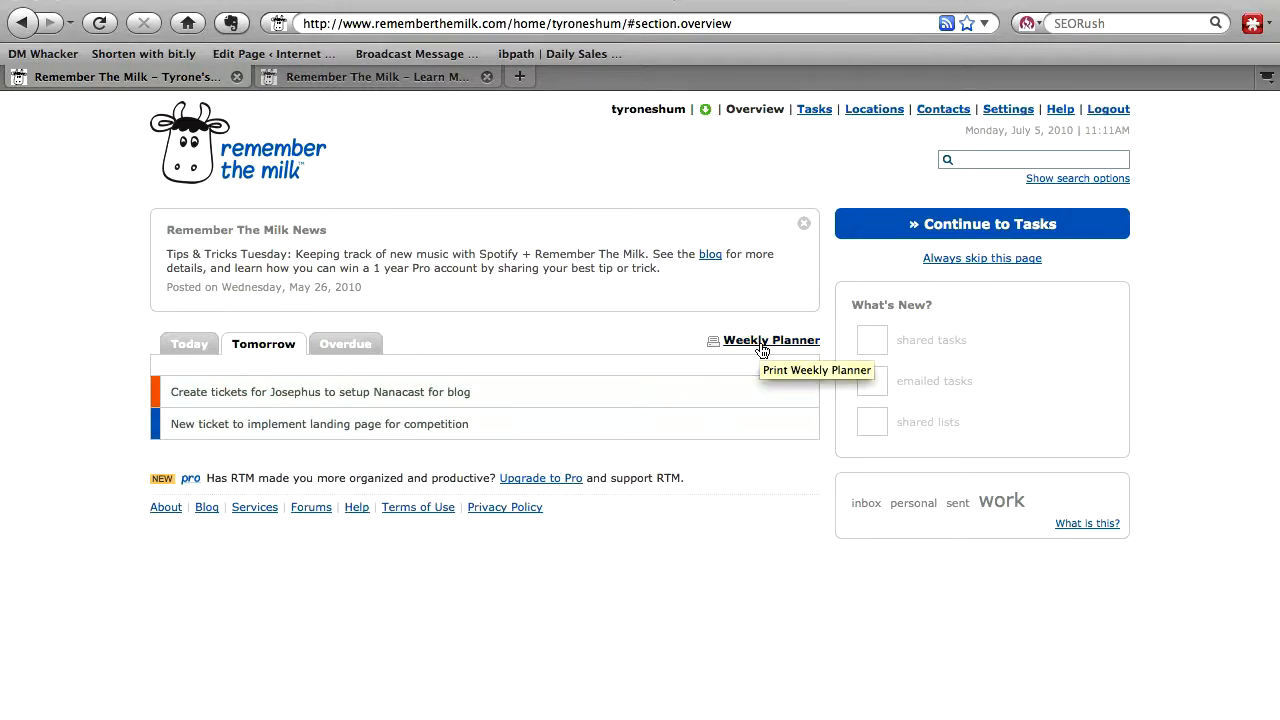
click(770, 340)
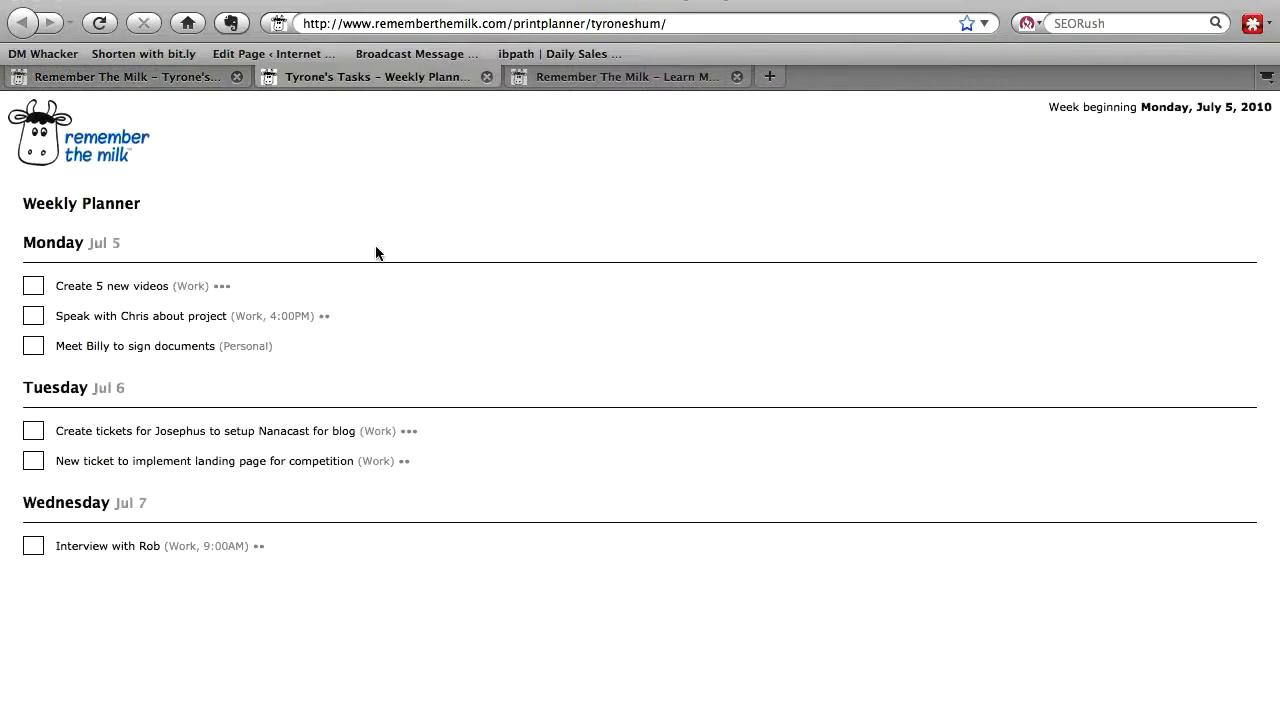
mouse_move(362, 356)
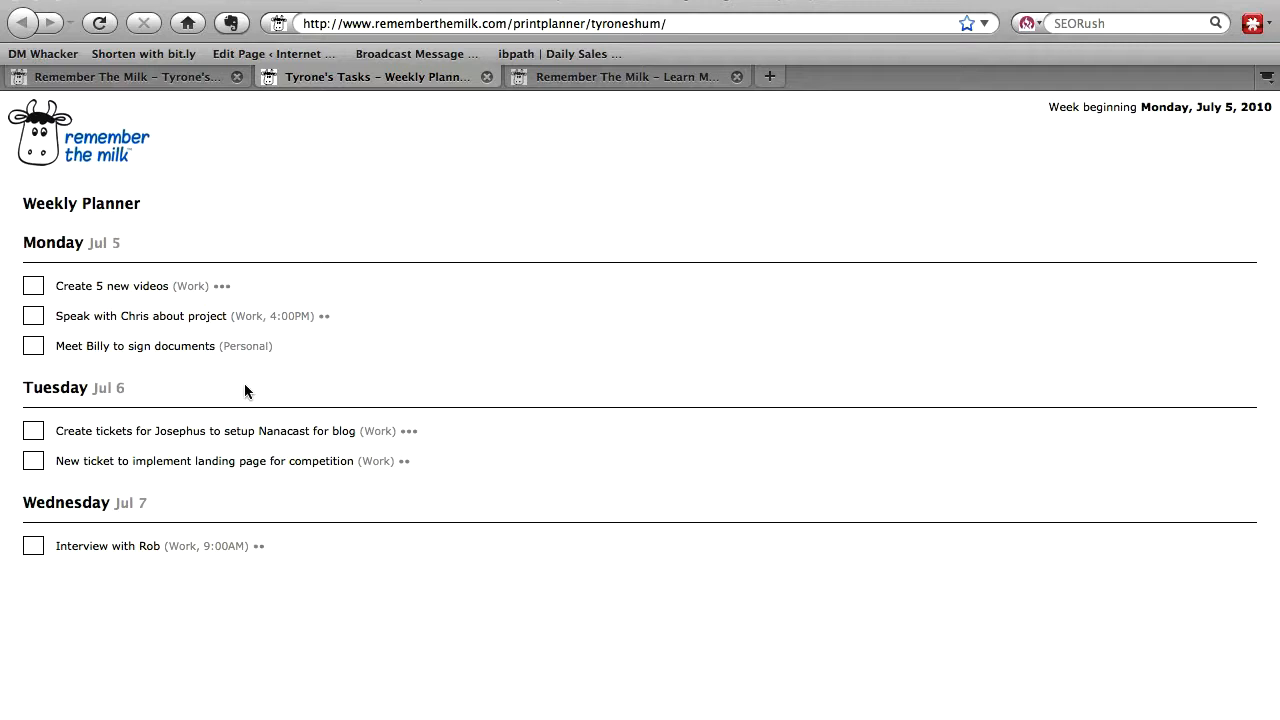
mouse_move(16, 394)
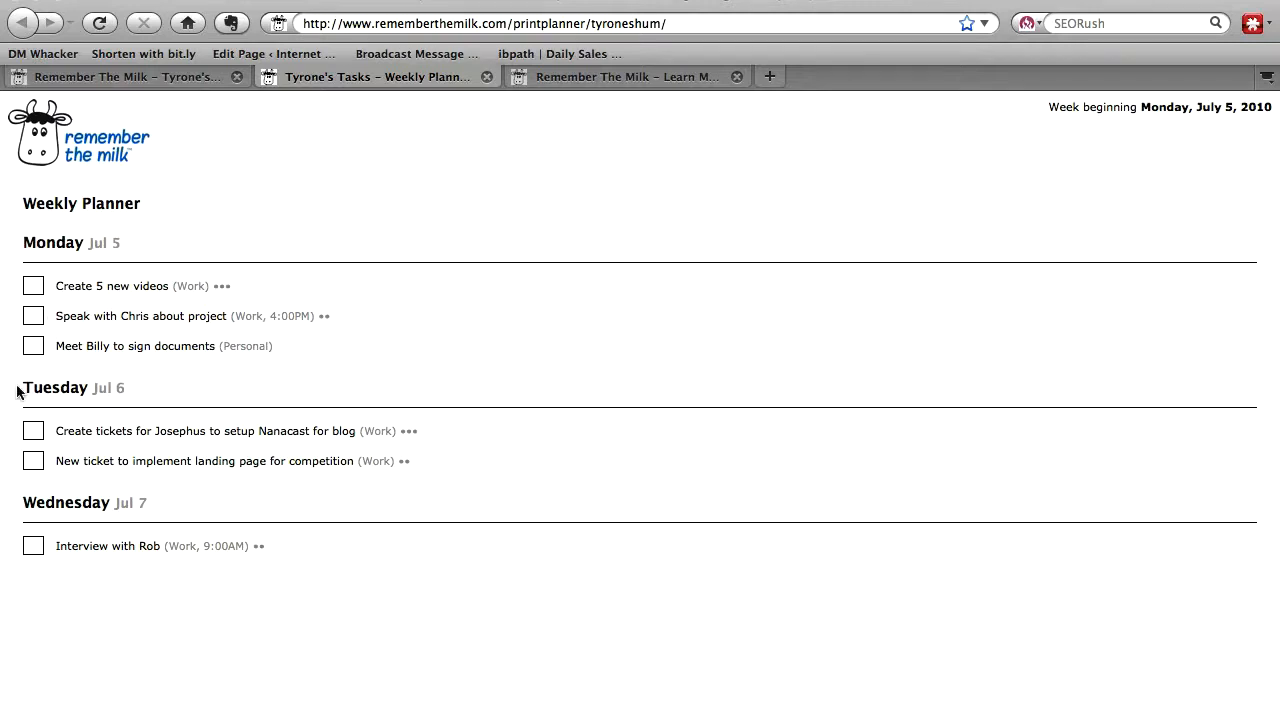
click(482, 76)
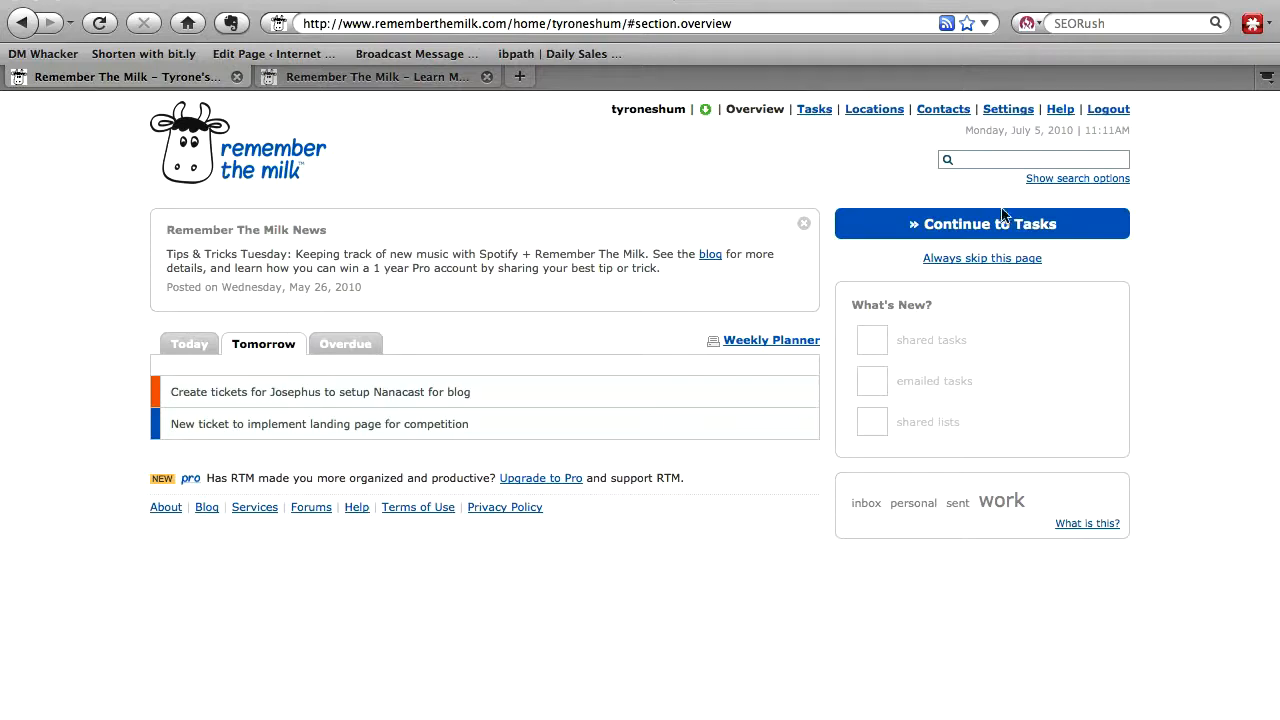
Step: In the Work list, select 'Create 5 new videos' and change its priority via the shortcut
click(982, 224)
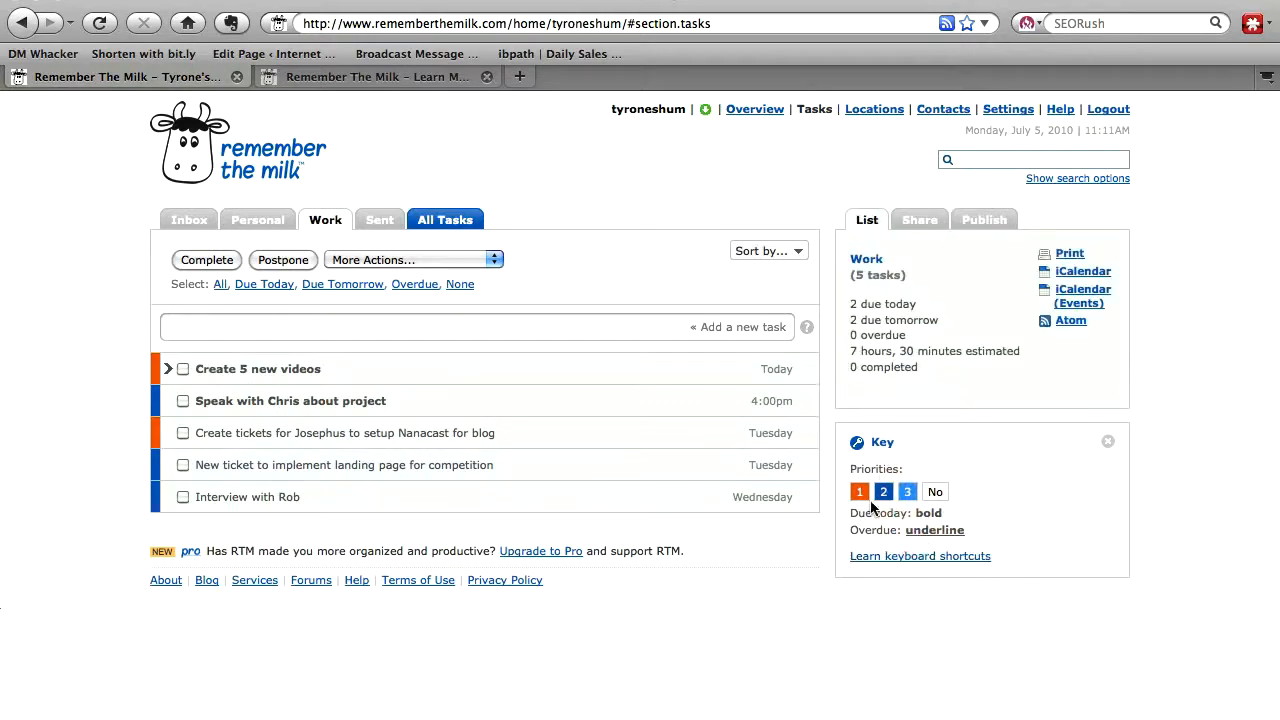
mouse_move(912, 512)
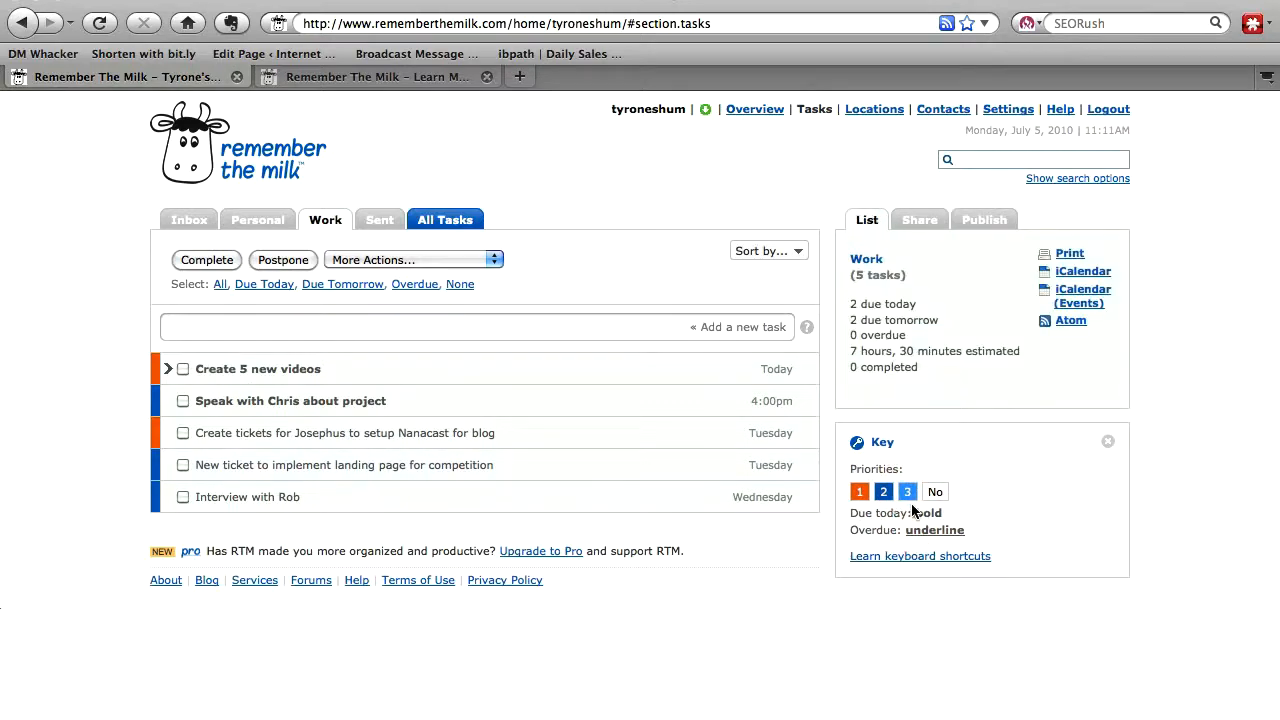
click(258, 368)
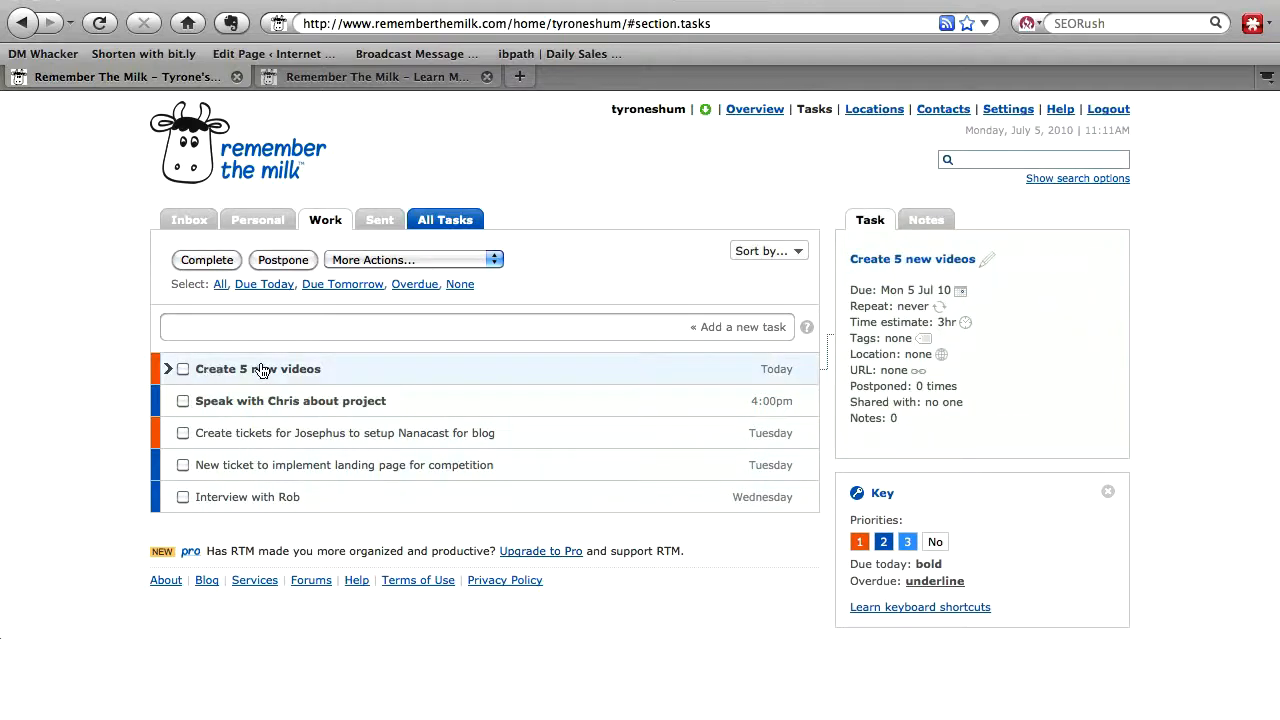
click(184, 368)
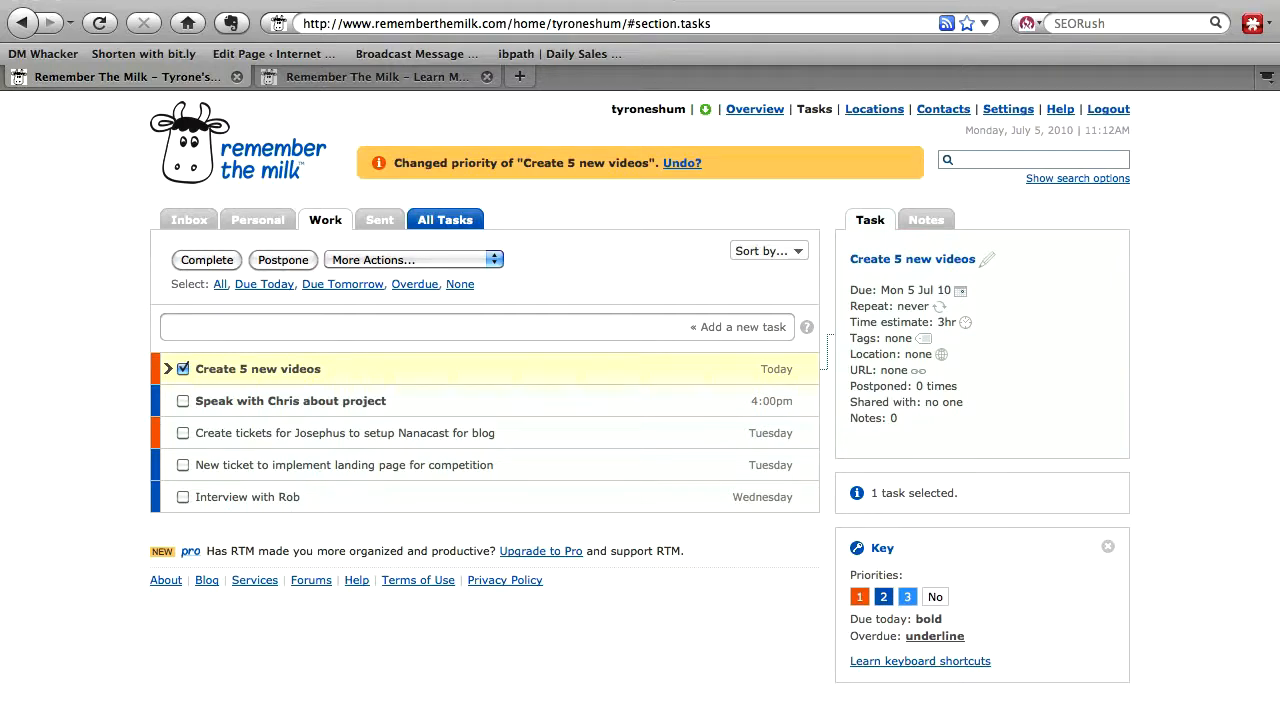
click(292, 400)
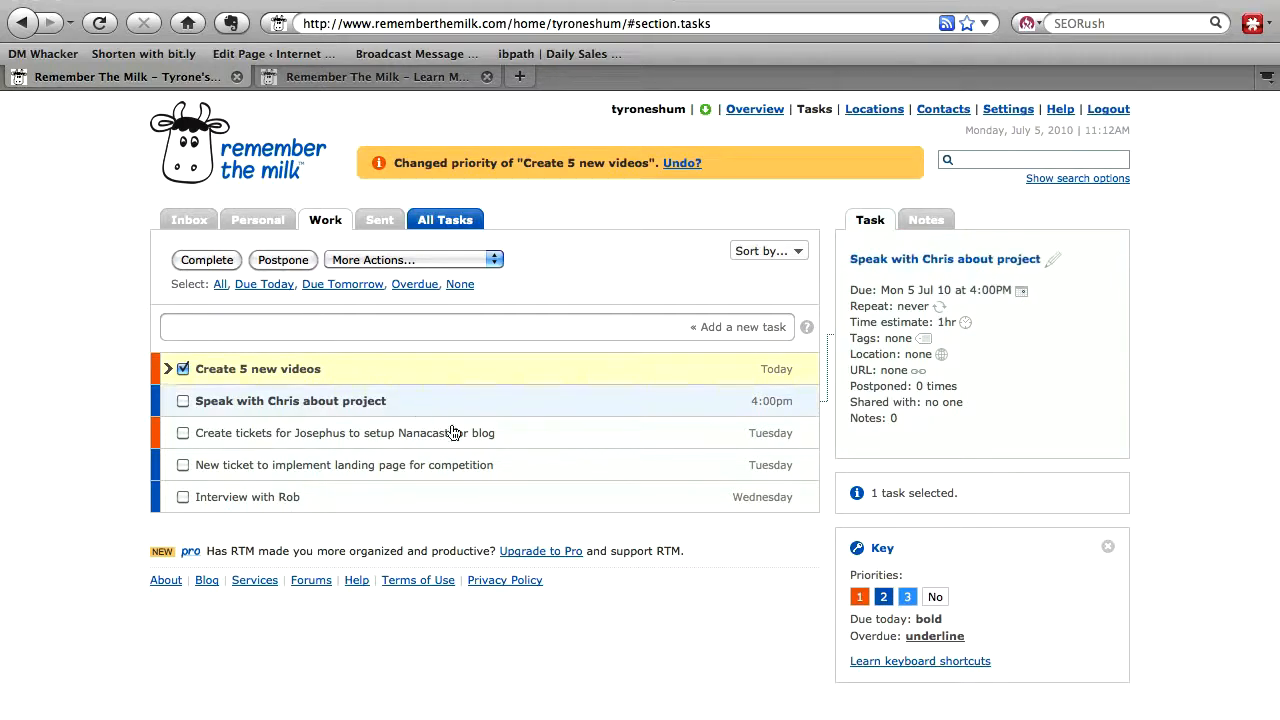
mouse_move(526, 396)
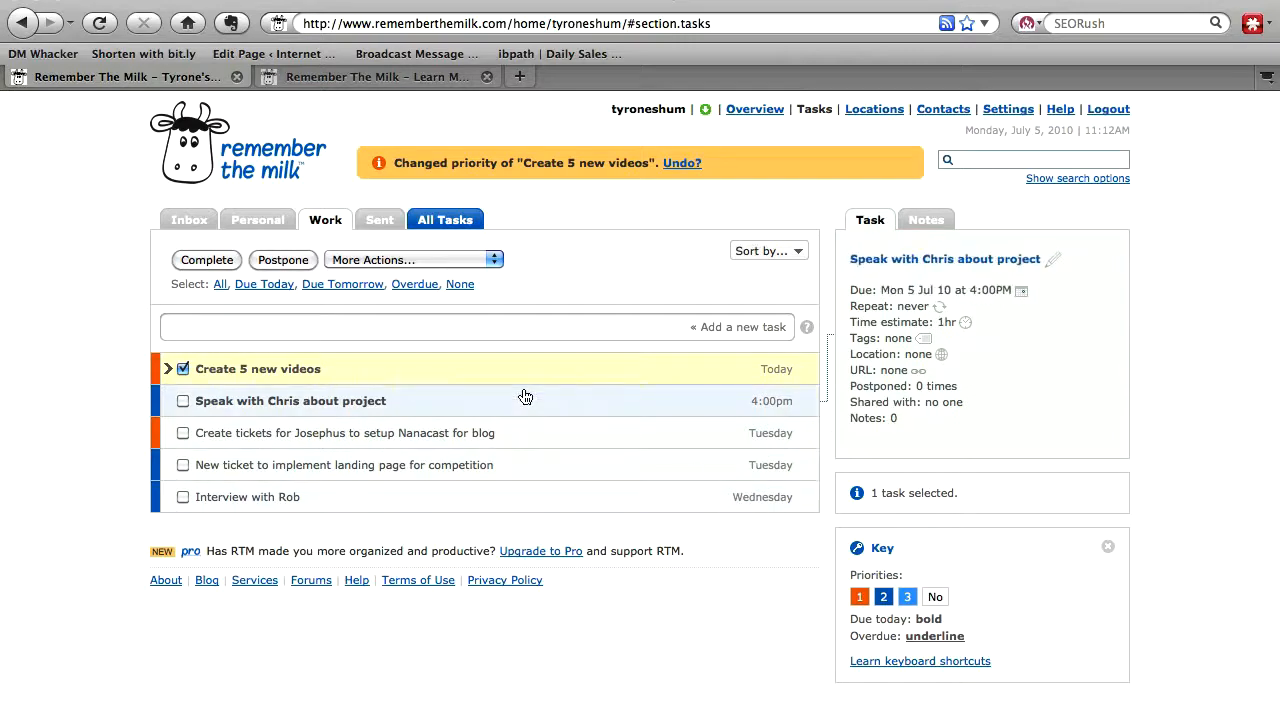
click(258, 368)
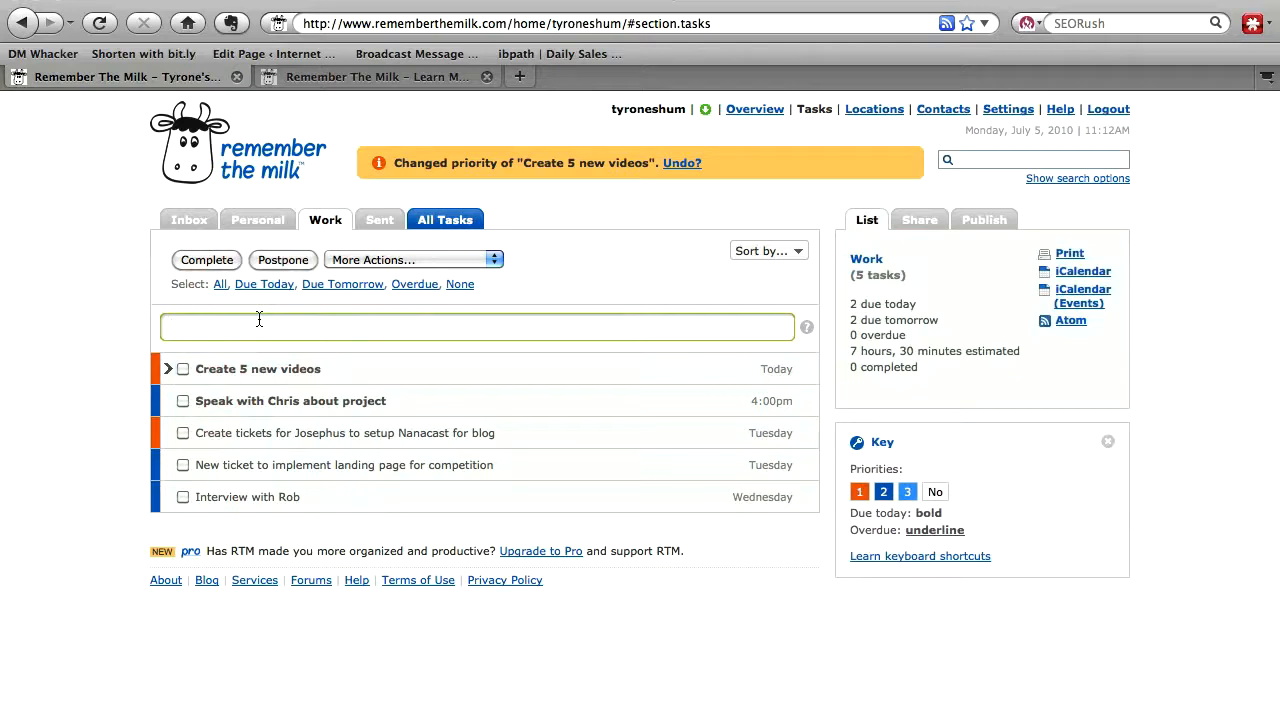
Step: Add 'Complete meeting with blah' to the Work list and select it to show its details
text(Complete meeting with)
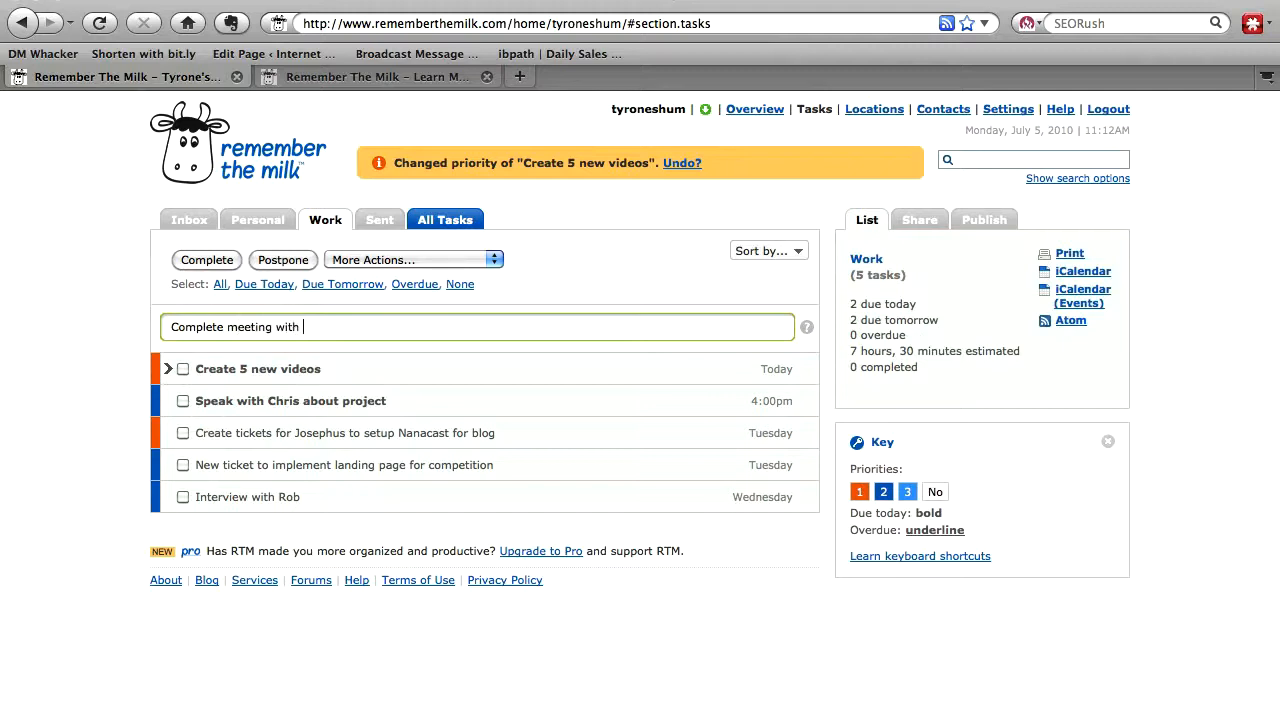
text(blah)
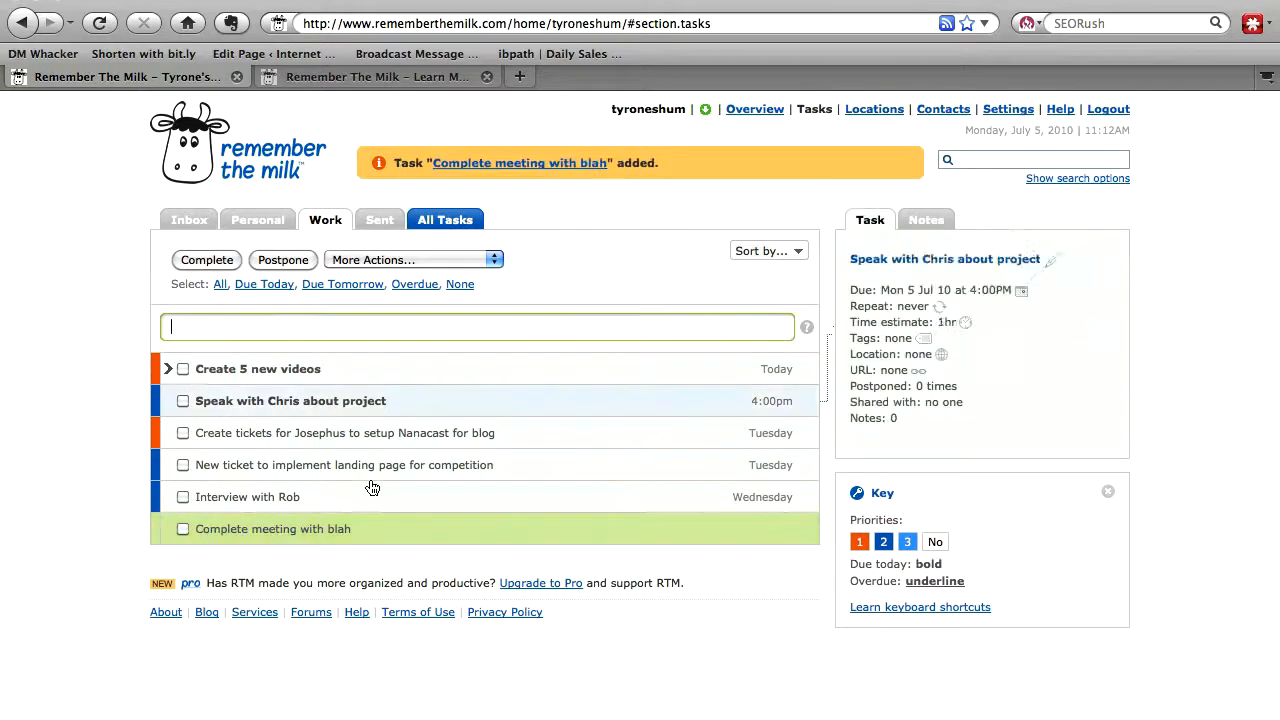
click(272, 528)
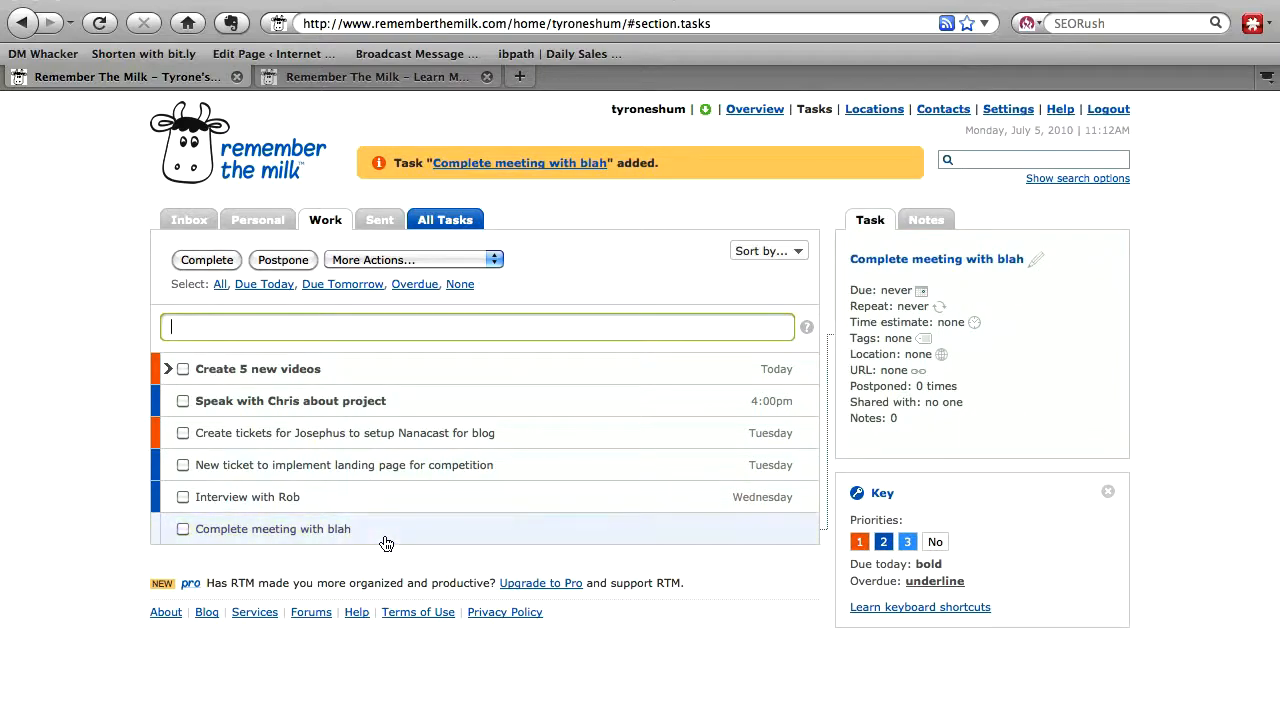
click(866, 218)
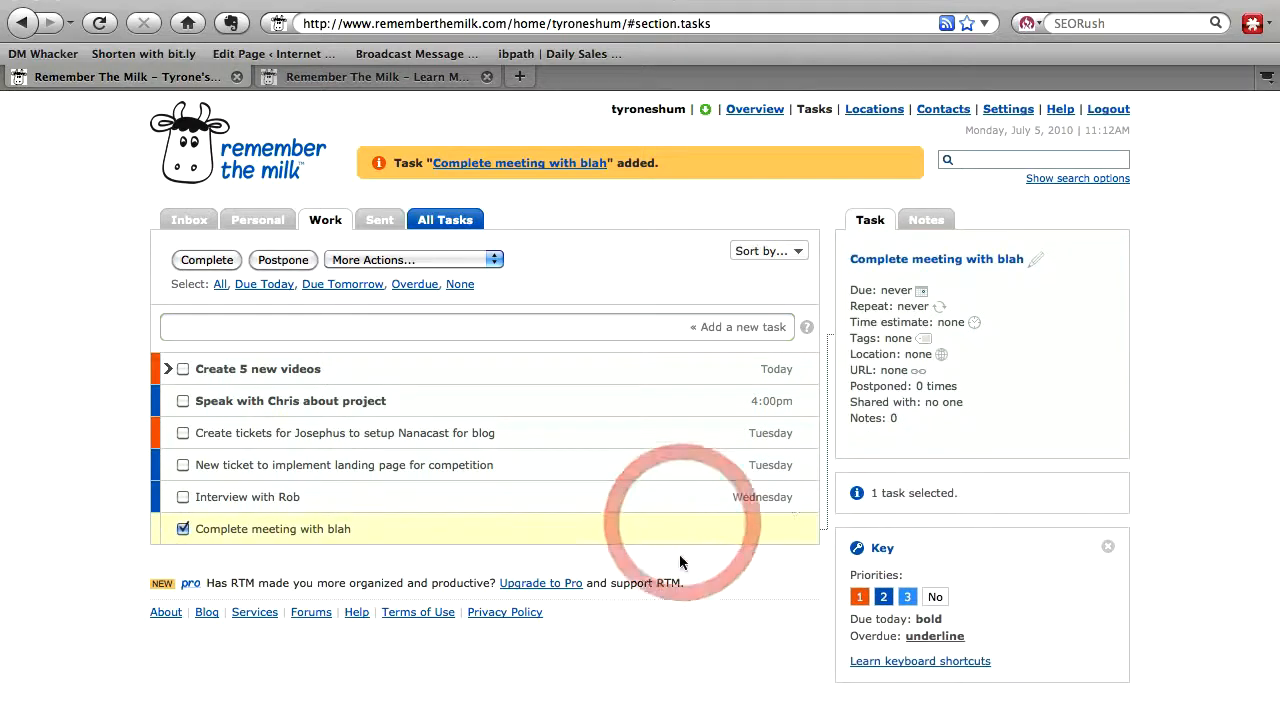
Step: Give the task a Tuesday 5:00PM due date and a 1-hour time estimate
click(896, 290)
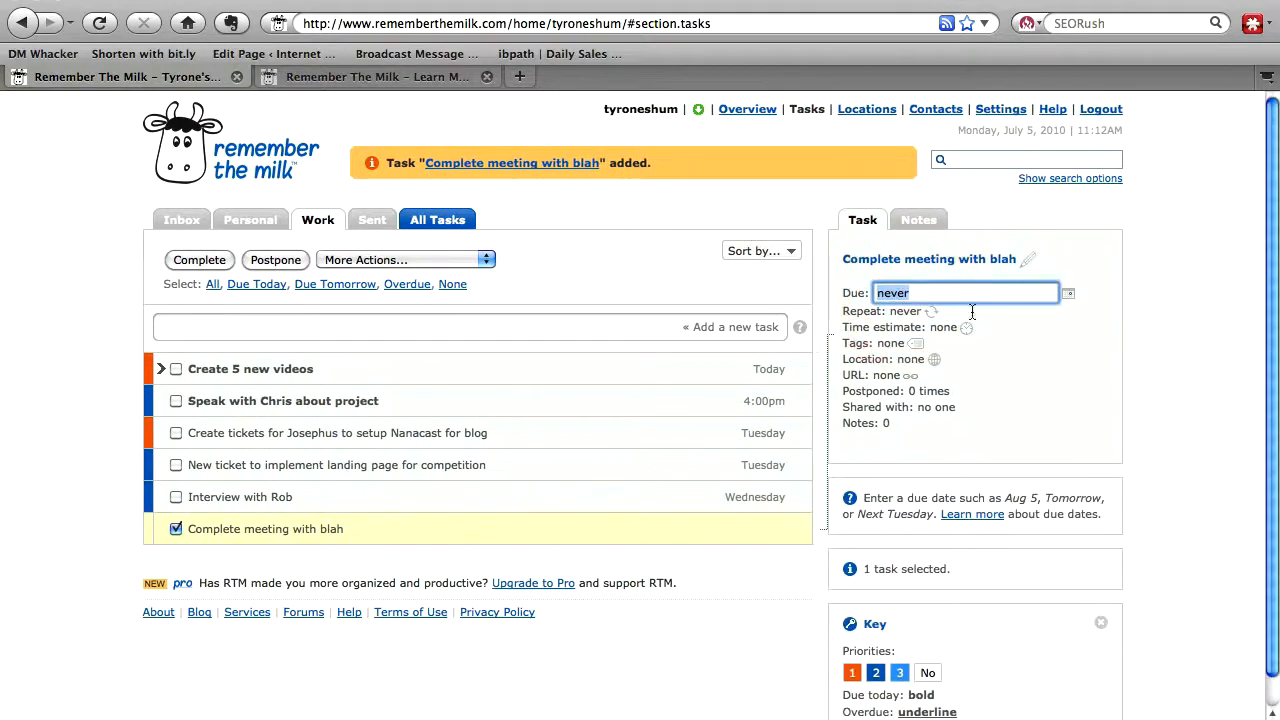
text(Tuesda)
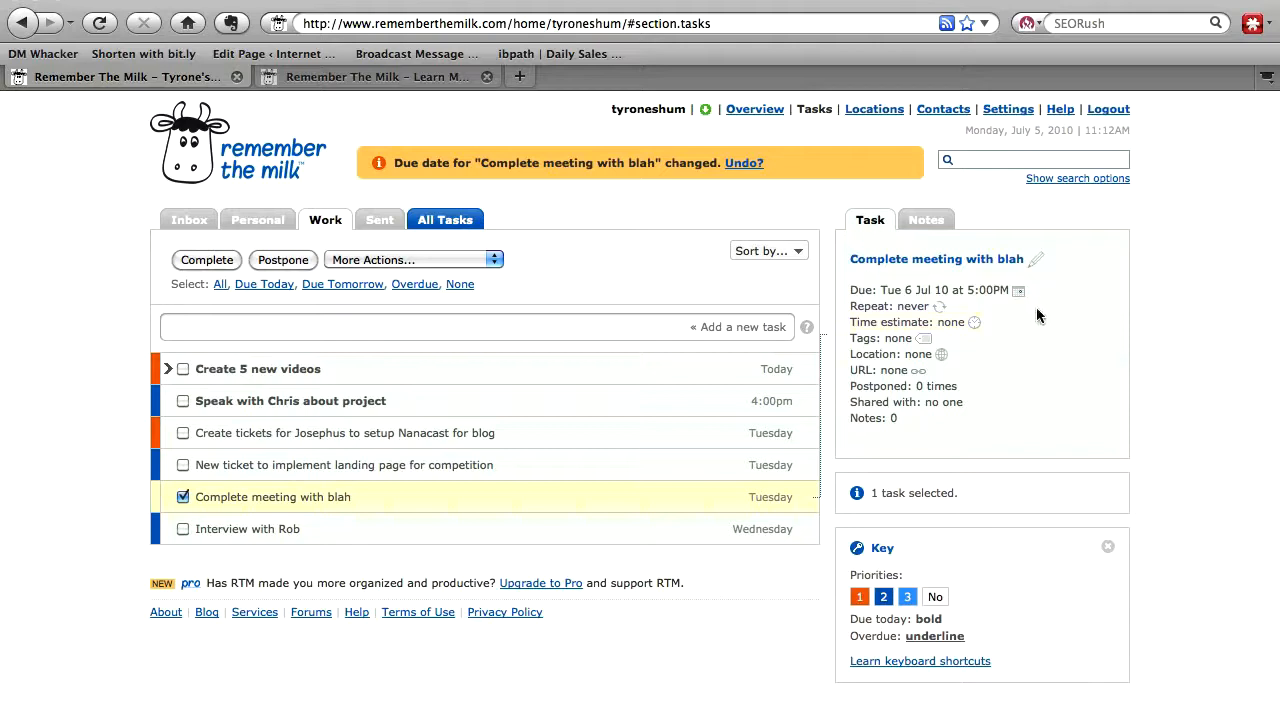
mouse_move(976, 336)
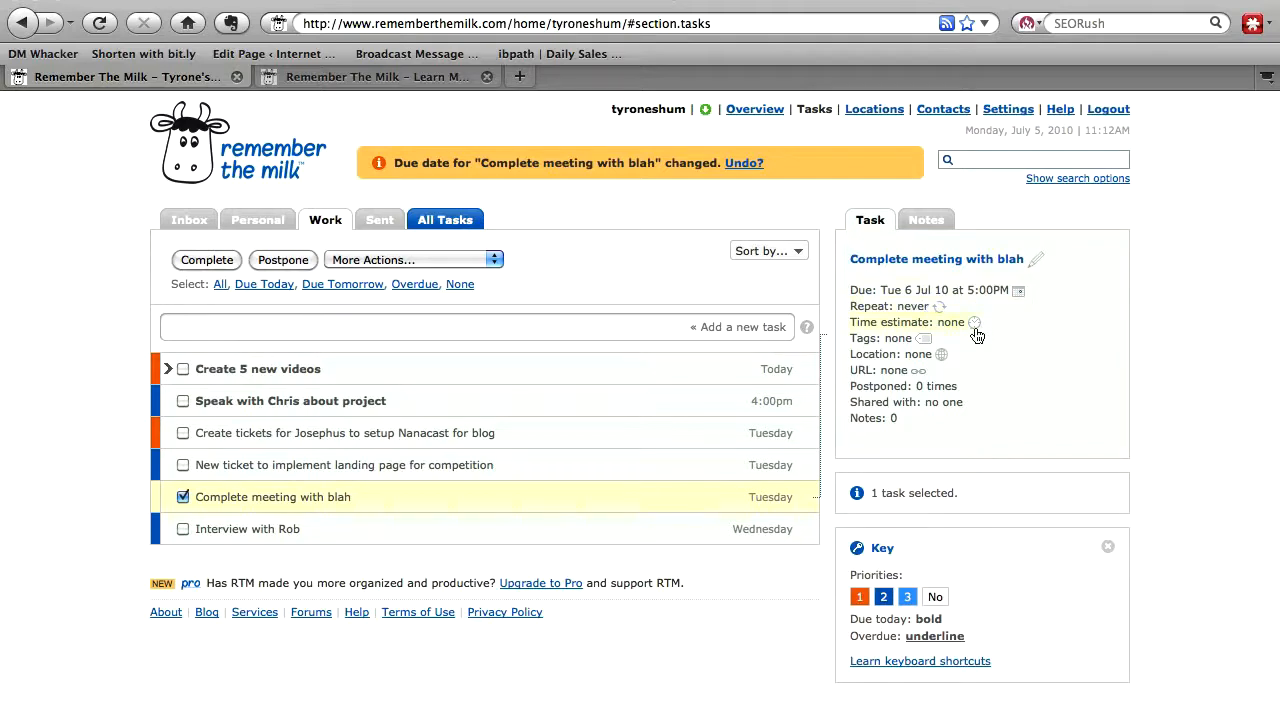
mouse_move(976, 330)
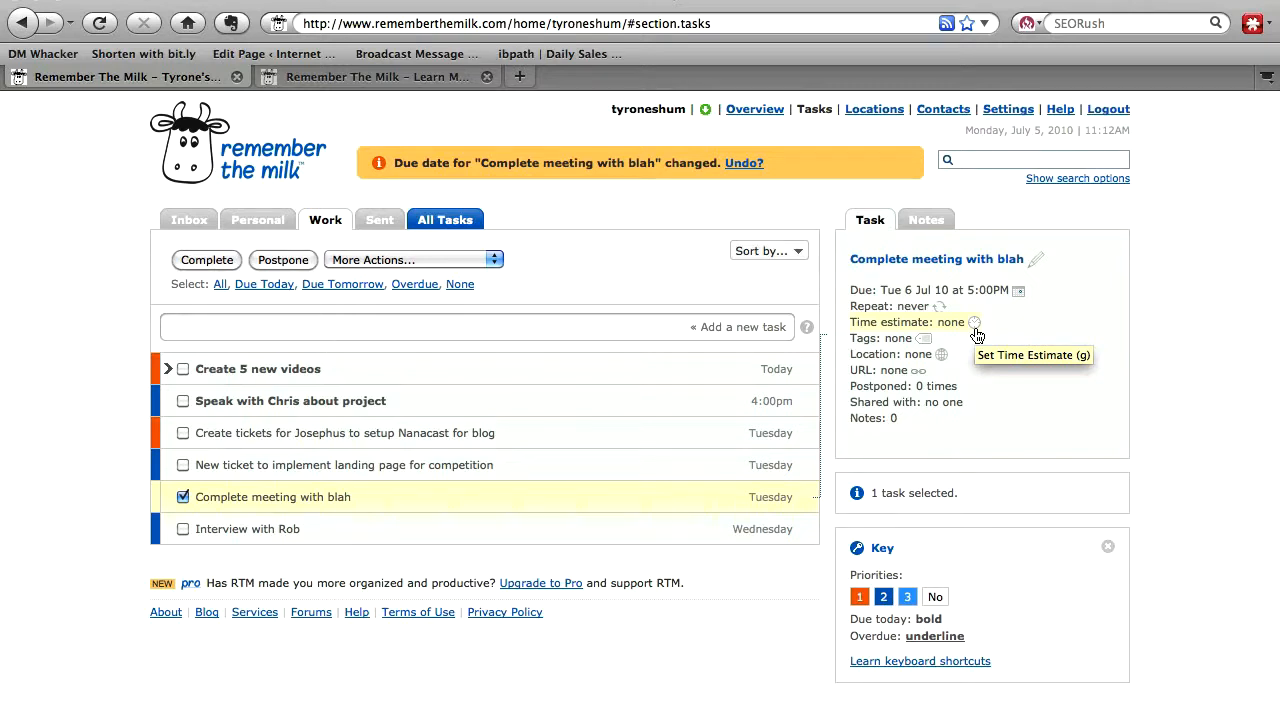
text(1hr)
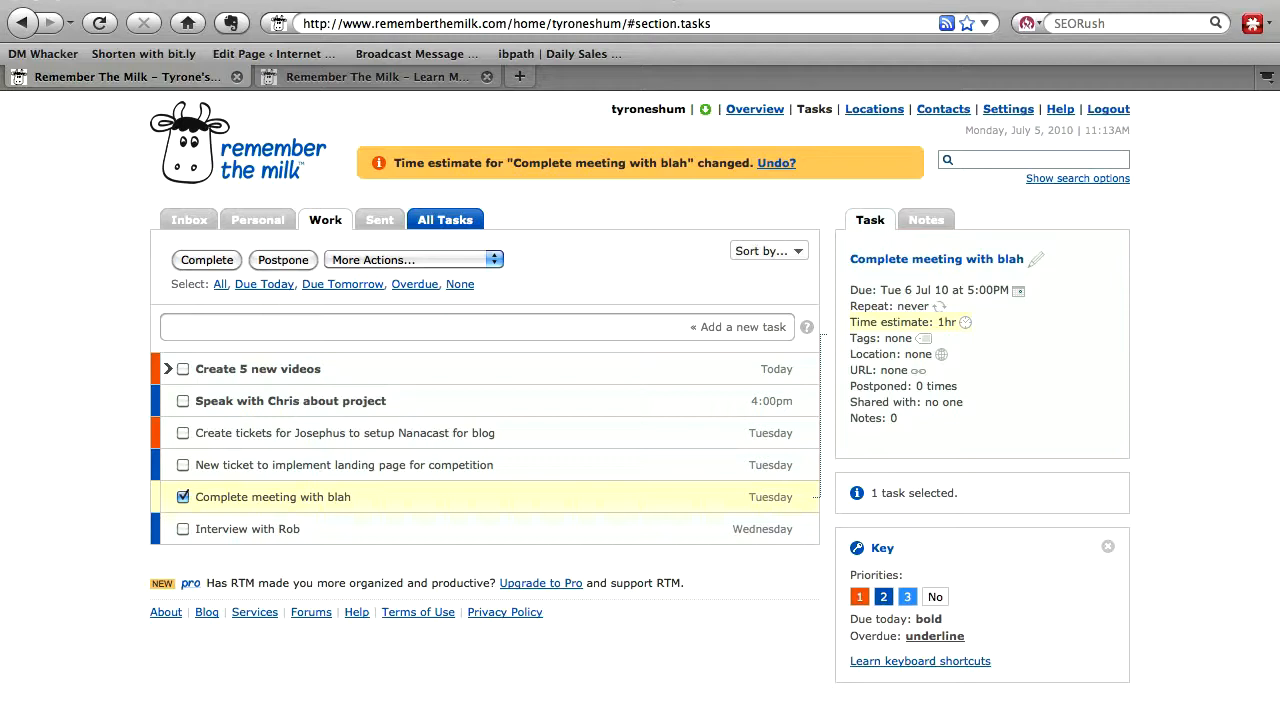
mouse_move(958, 334)
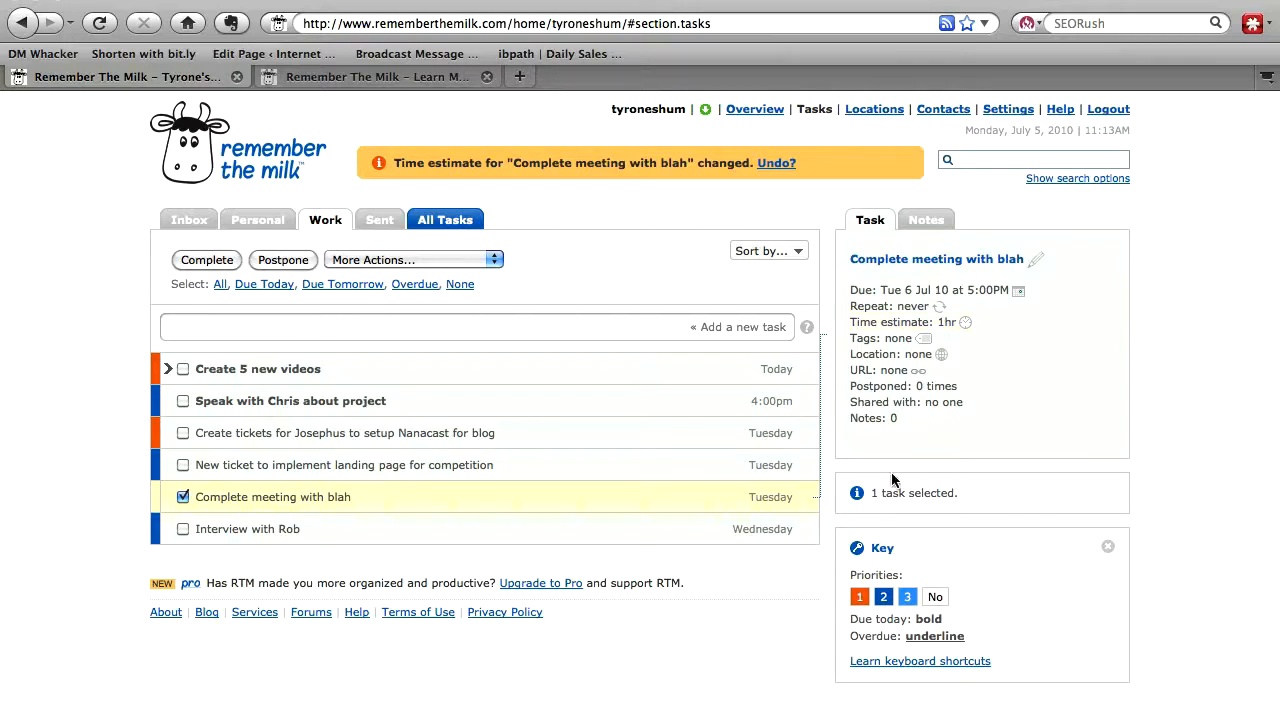
mouse_move(304, 230)
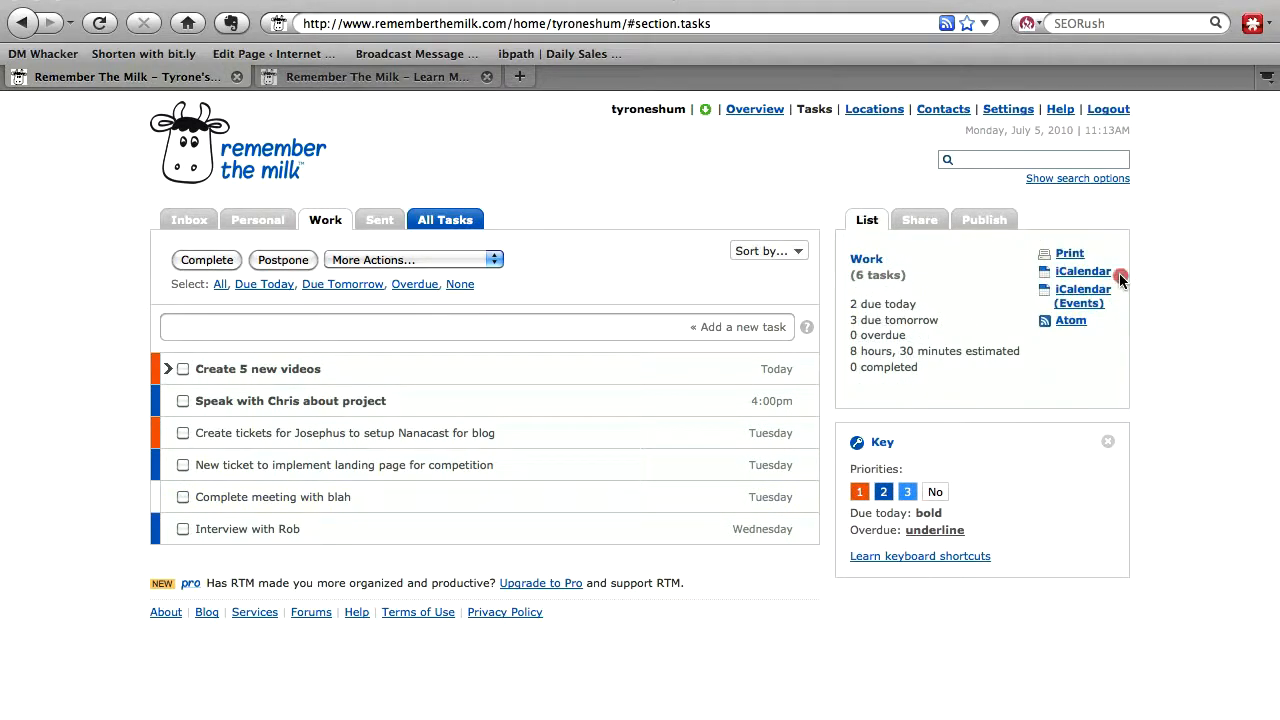
mouse_move(1112, 310)
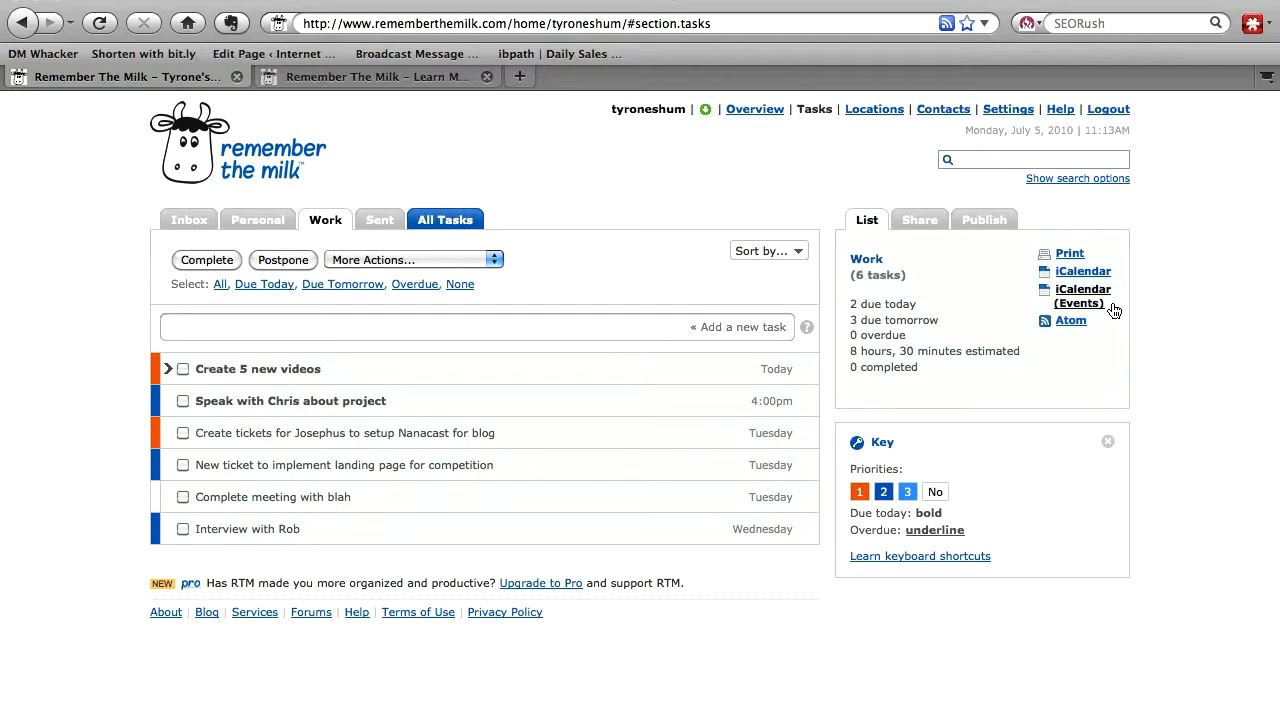
mouse_move(1100, 308)
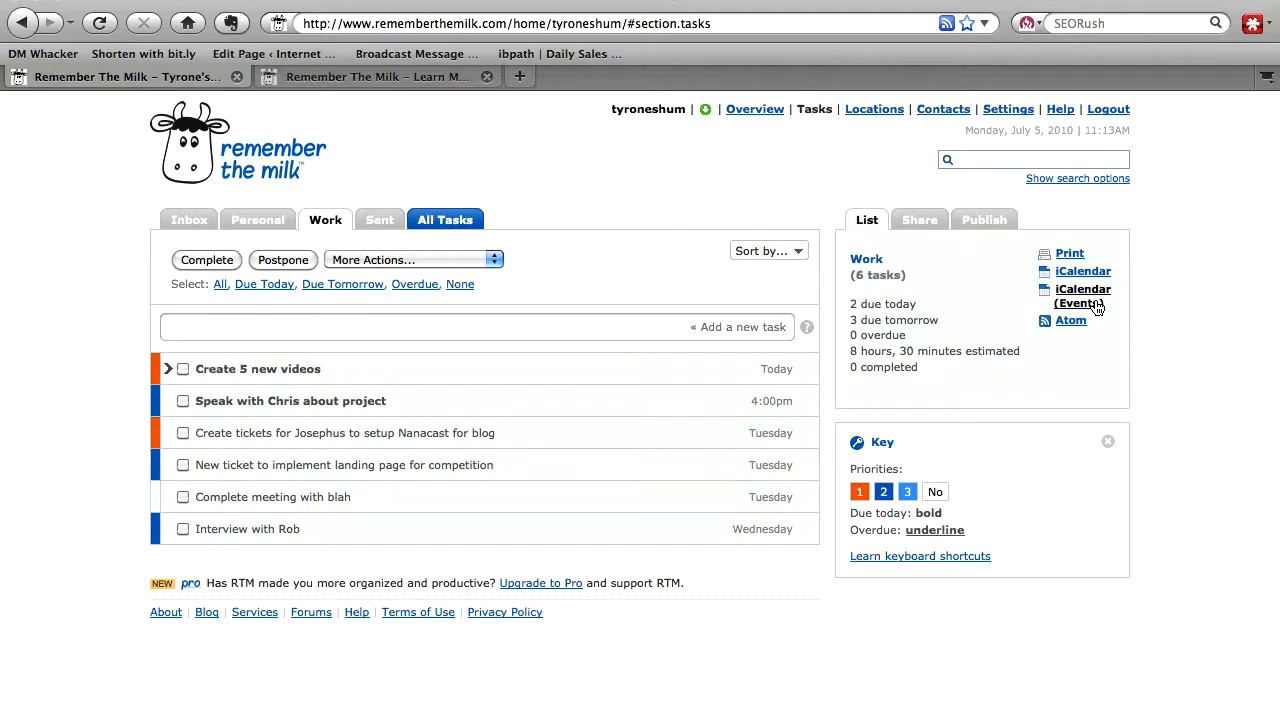
Step: Send the Work list's iCalendar (Events) feed to iCal
click(1082, 296)
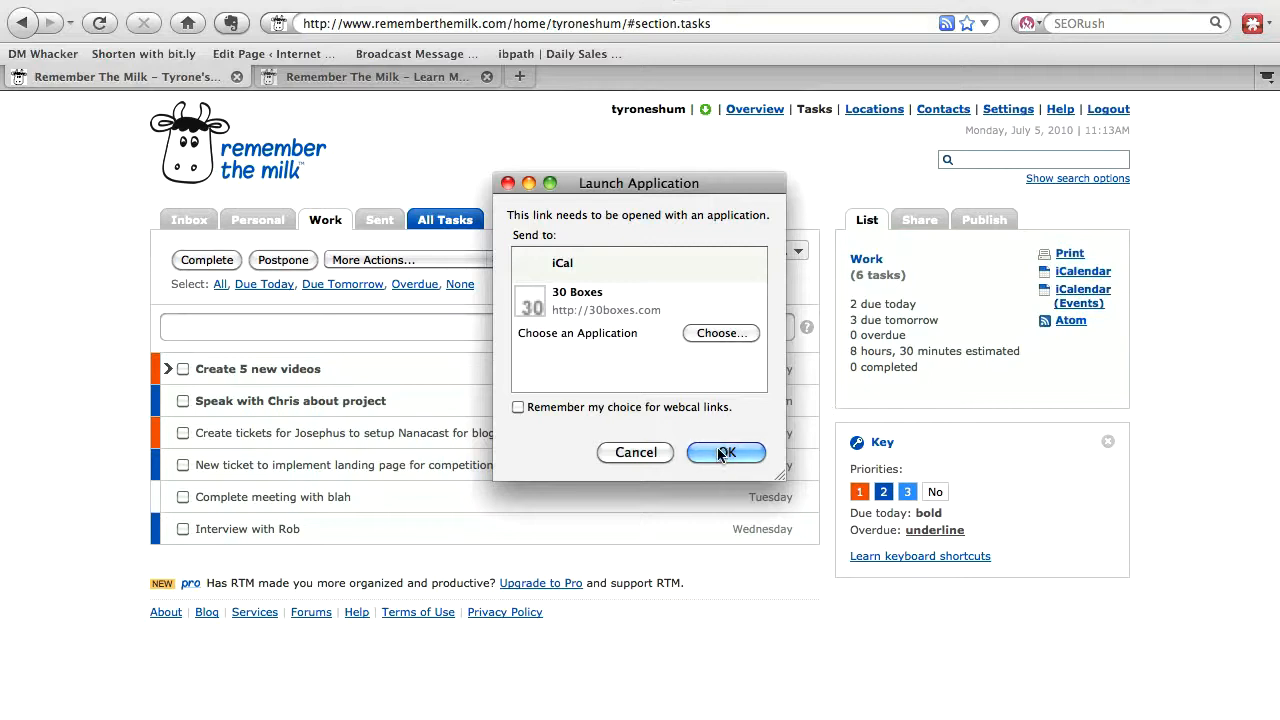
click(724, 452)
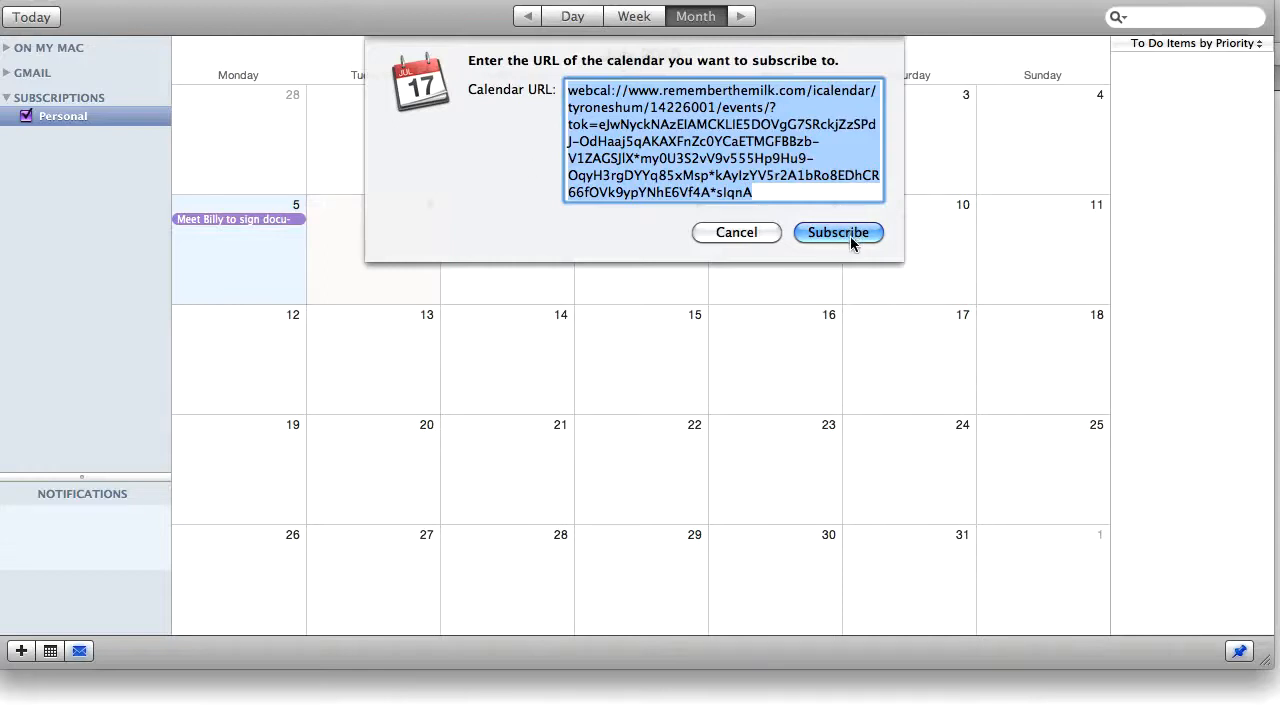
Step: Subscribe iCal to the Work calendar with auto-refresh every hour
click(838, 232)
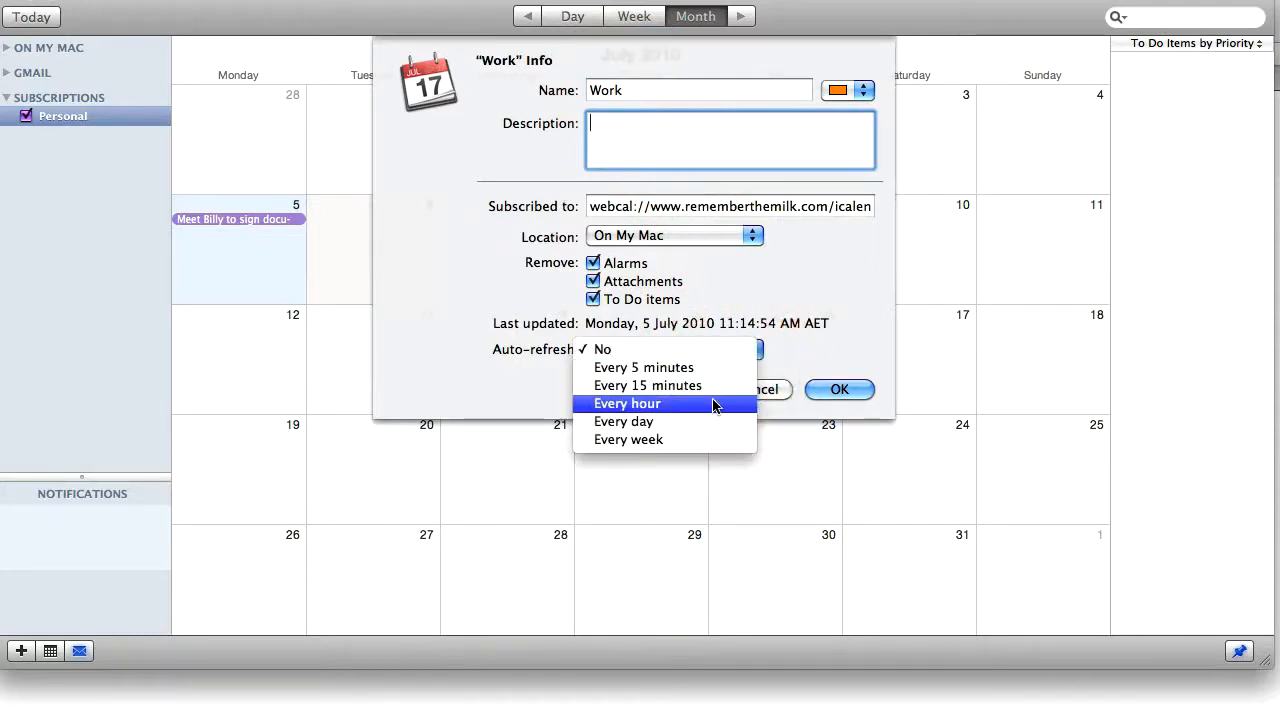
mouse_move(714, 404)
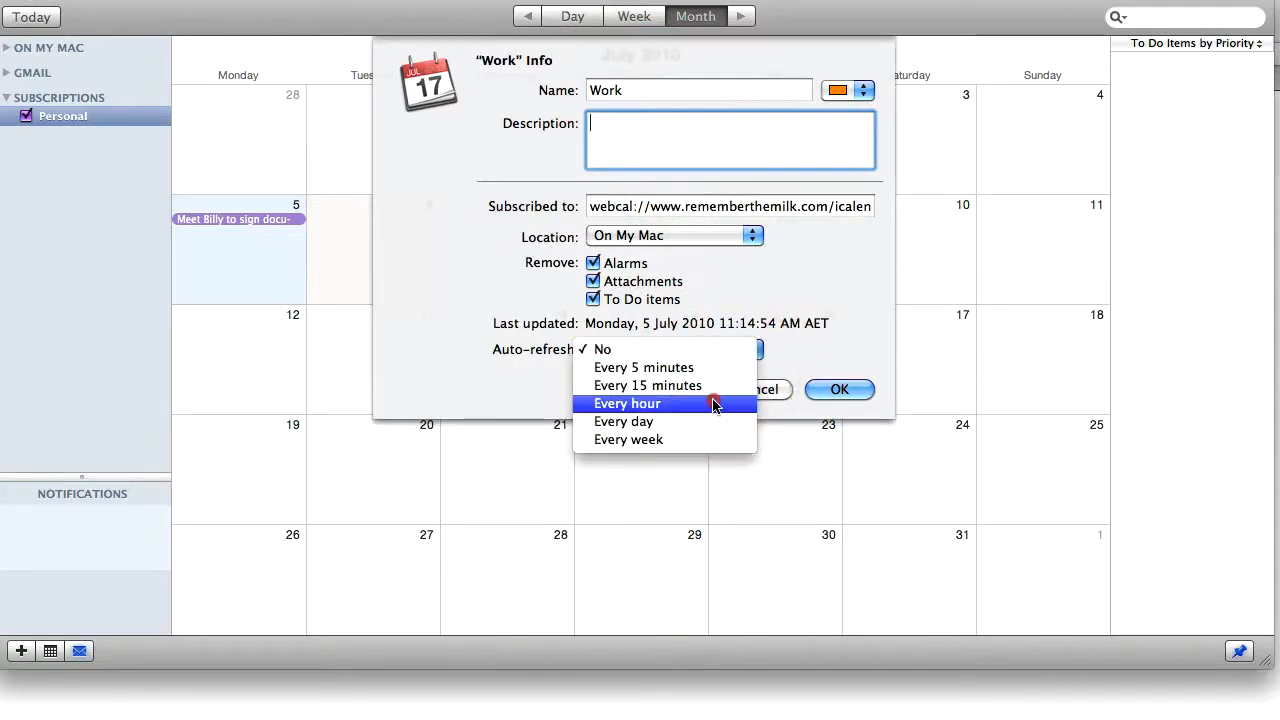
click(628, 404)
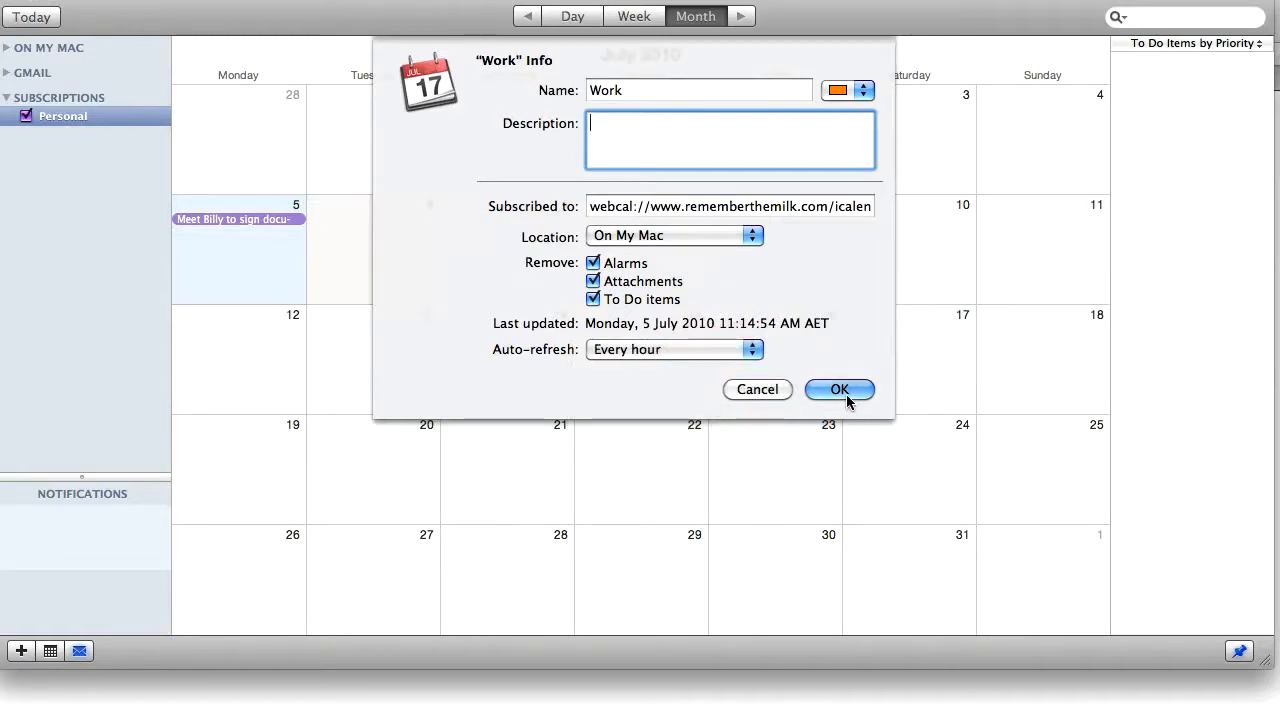
click(840, 388)
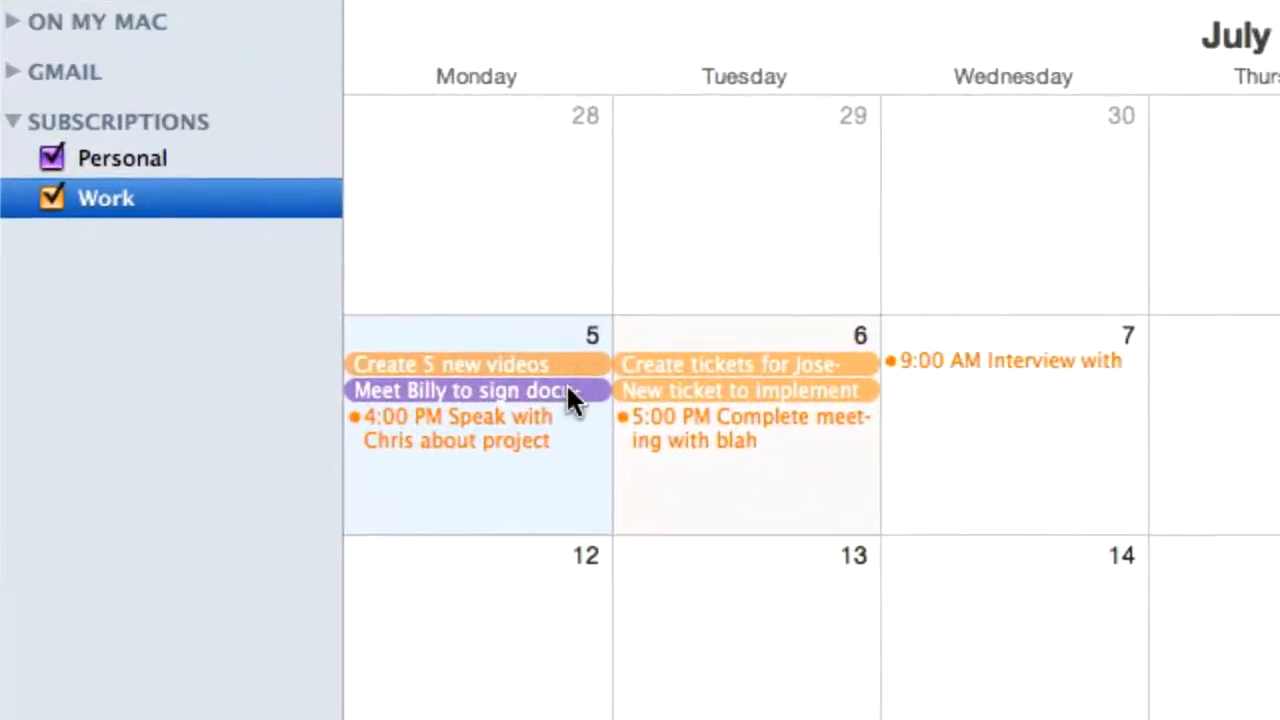
mouse_move(490, 460)
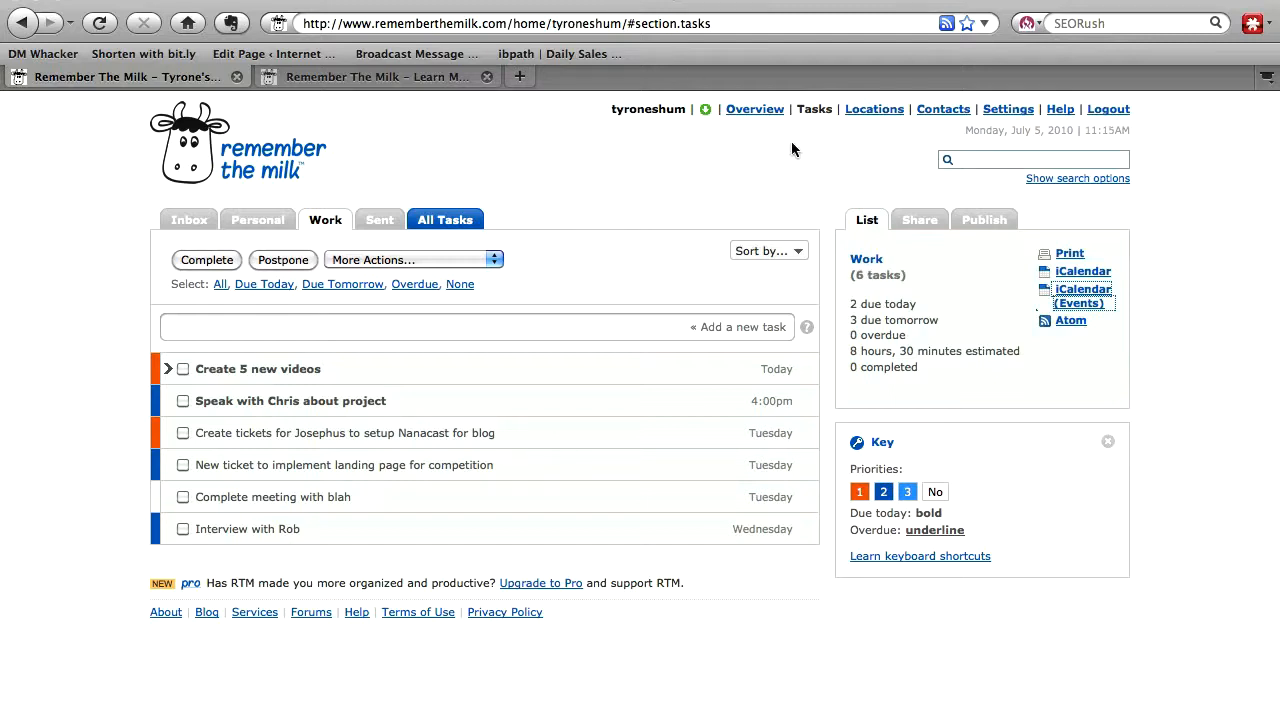
Step: Choose 'Share with contact(s)' for the Work list in the Share panel
click(920, 218)
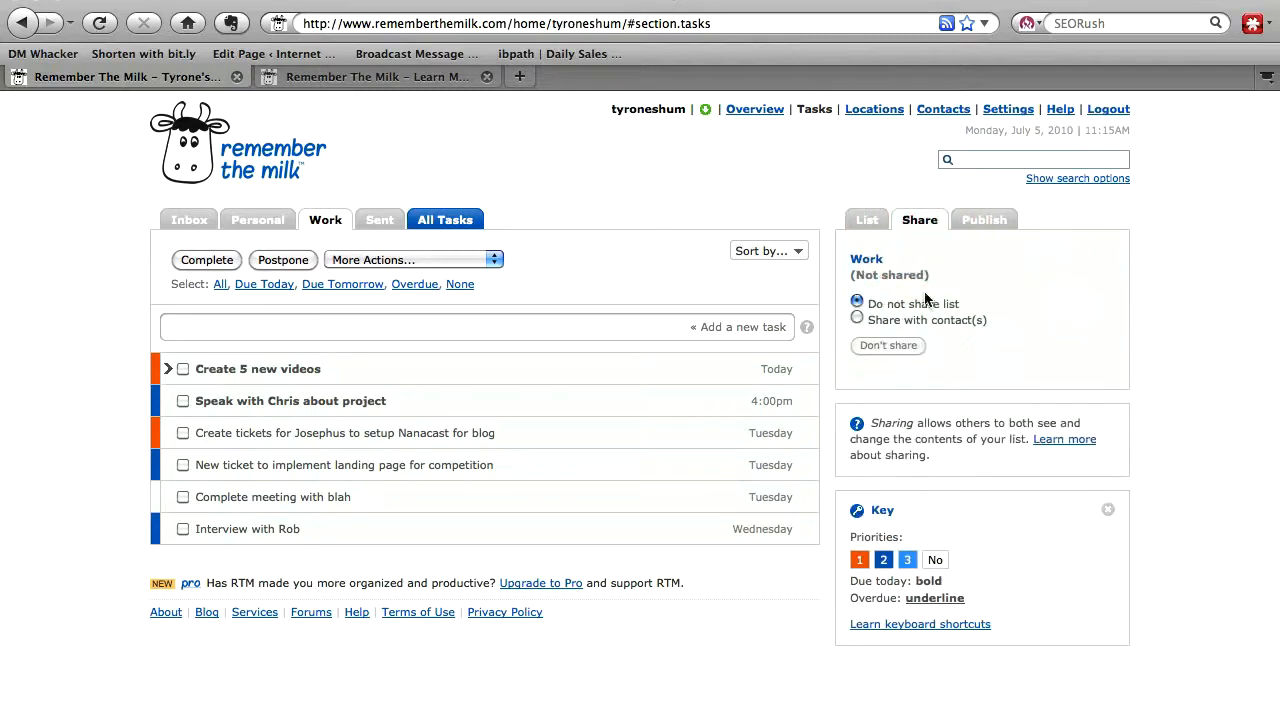
click(856, 320)
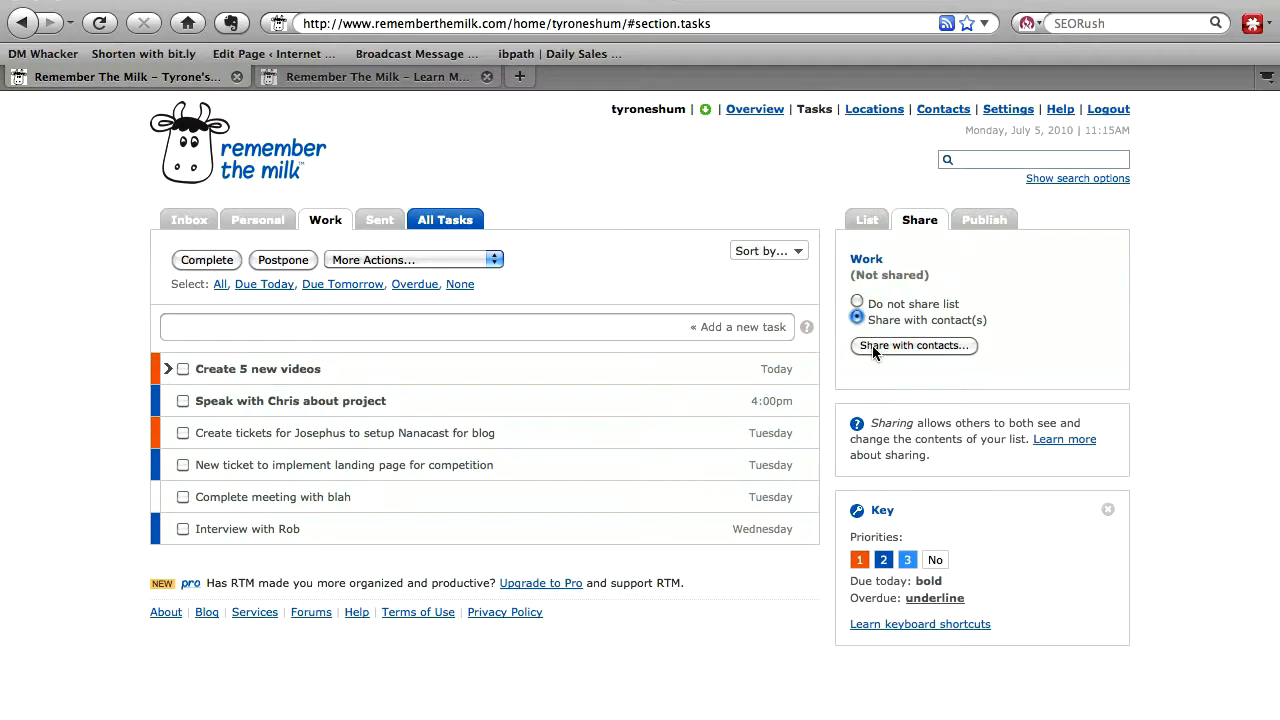
mouse_move(708, 180)
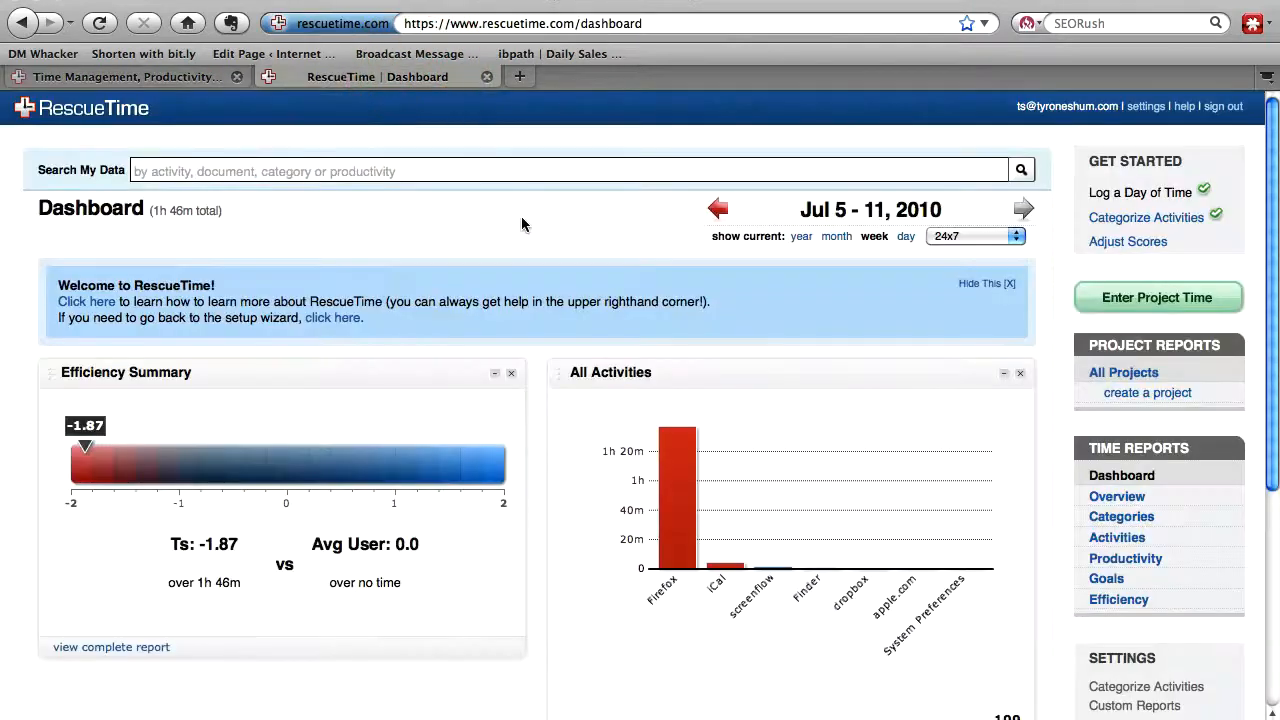
mouse_move(648, 626)
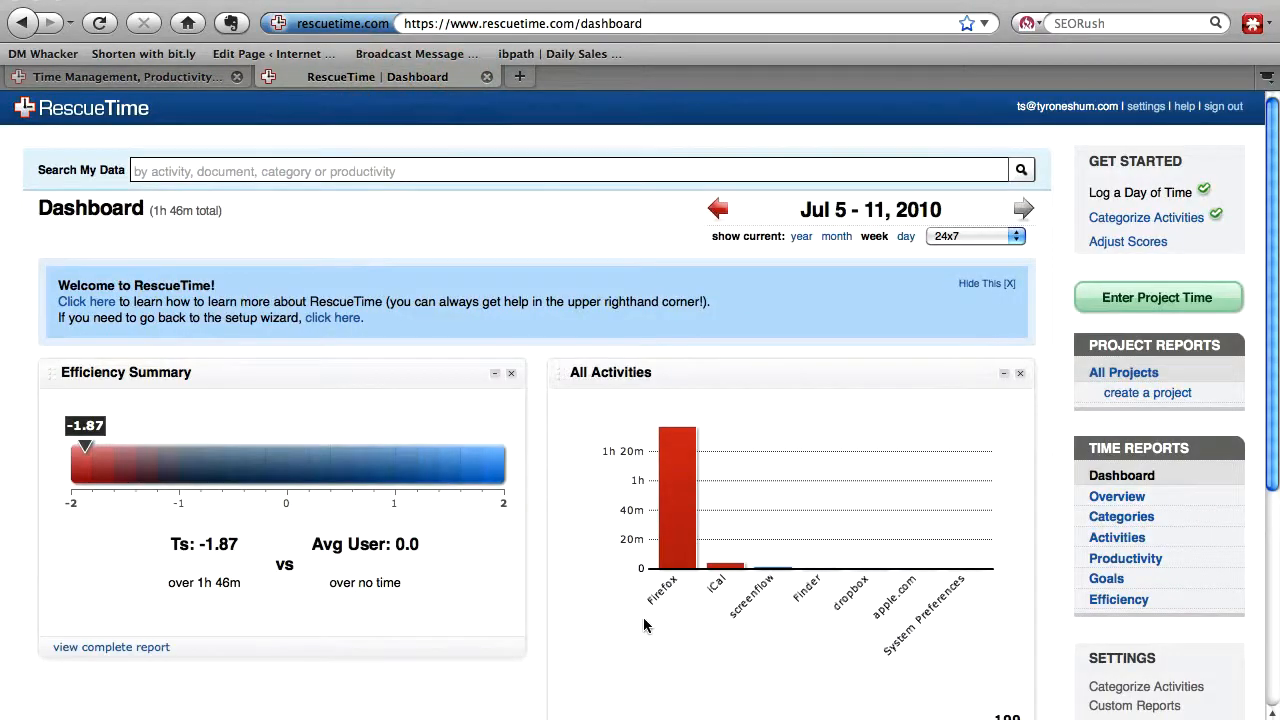
scroll(down, 3)
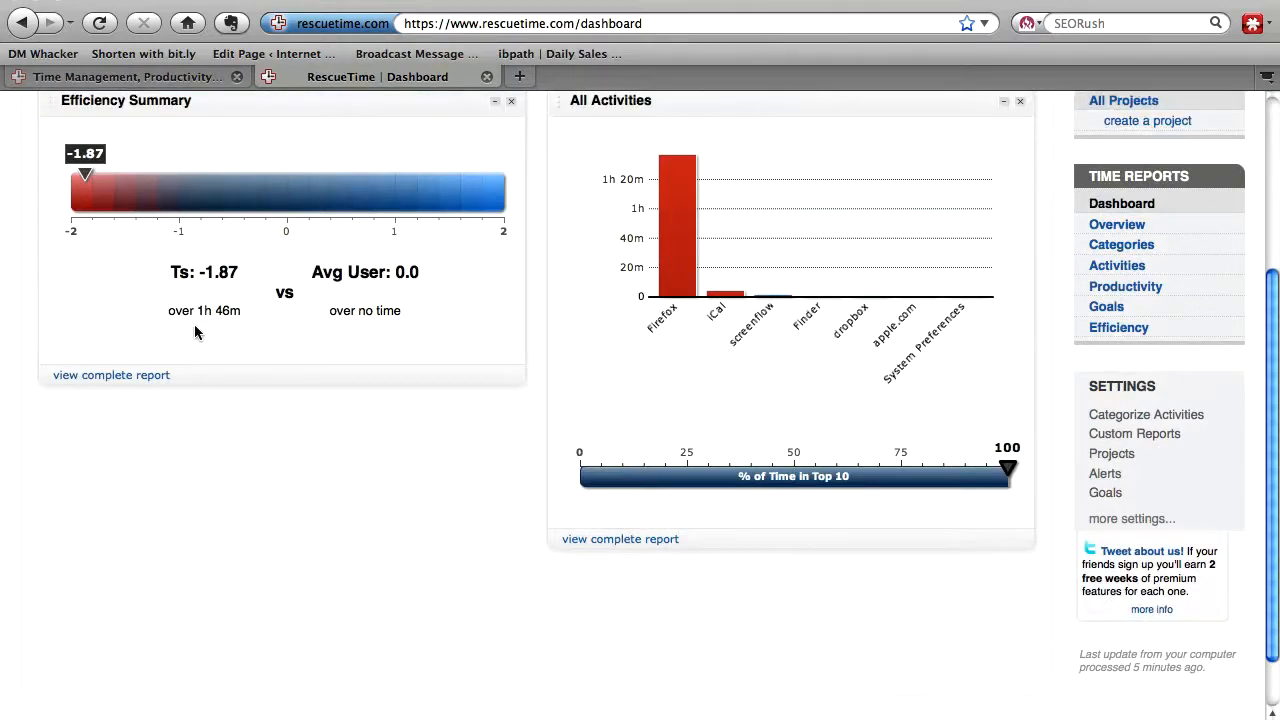
mouse_move(224, 328)
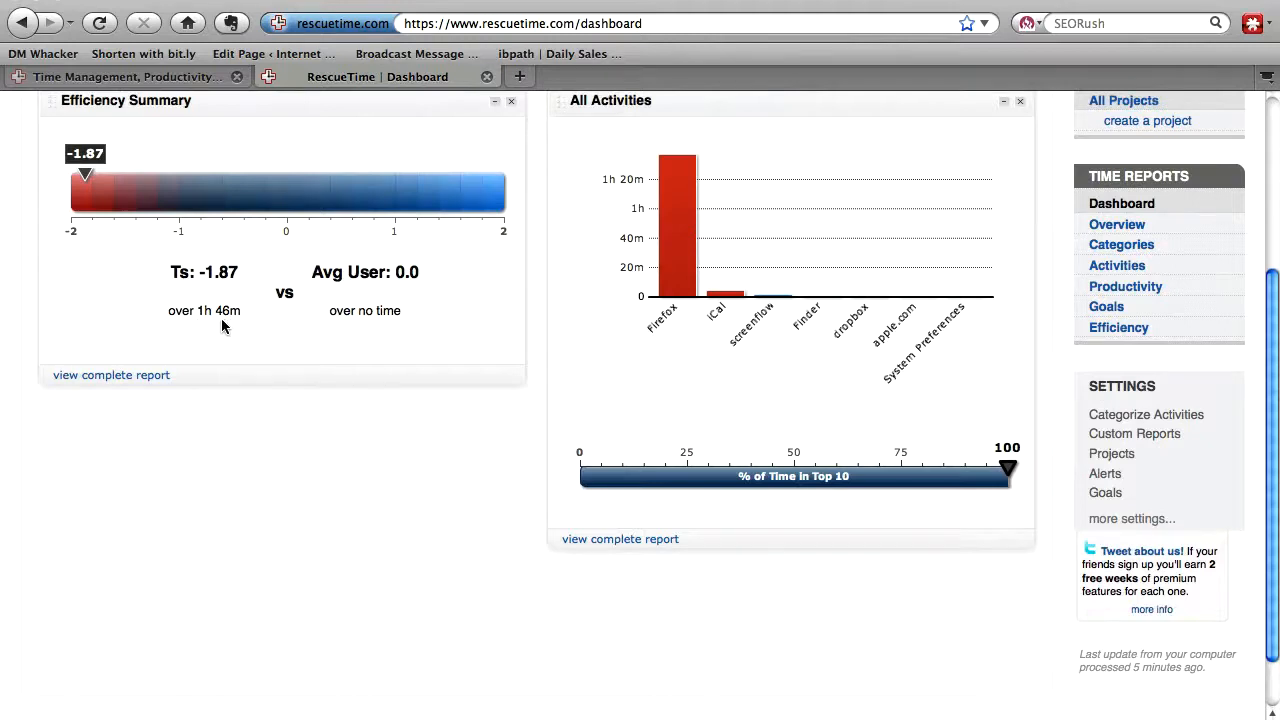
mouse_move(388, 330)
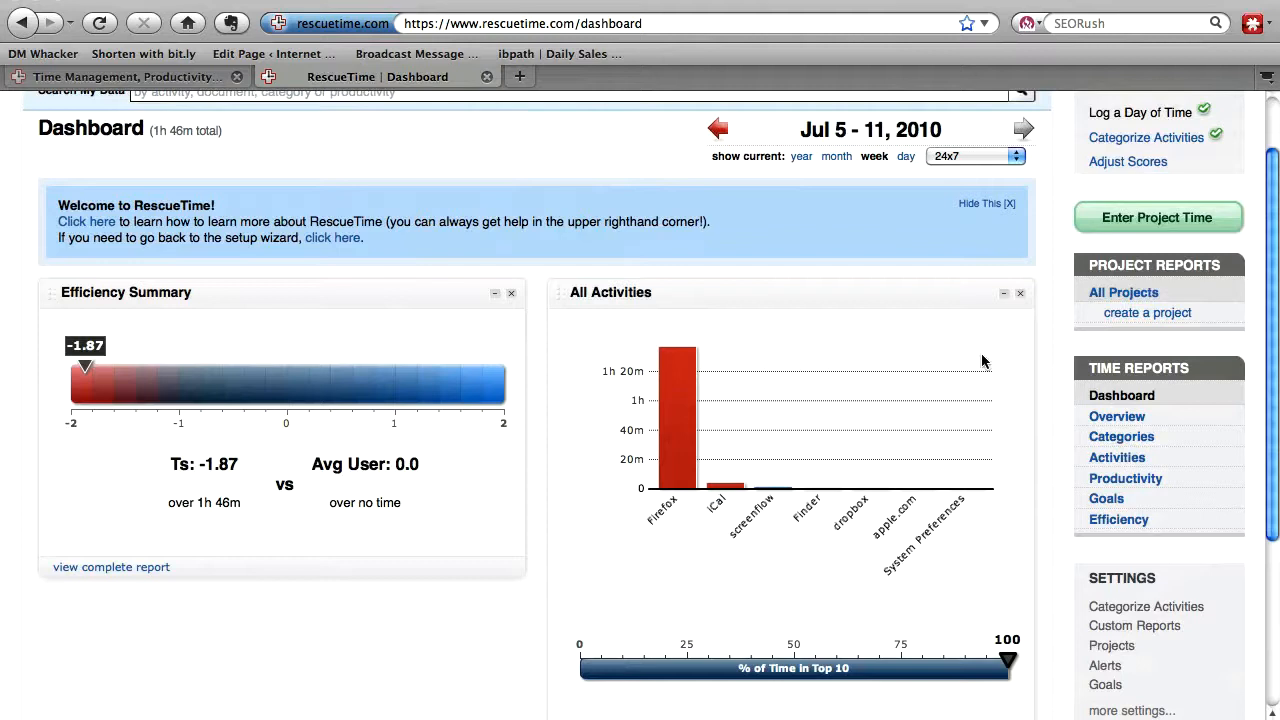
Step: View the time-by-category Overview report, then the All Activities report led by Firefox at 1h 37m
click(1116, 416)
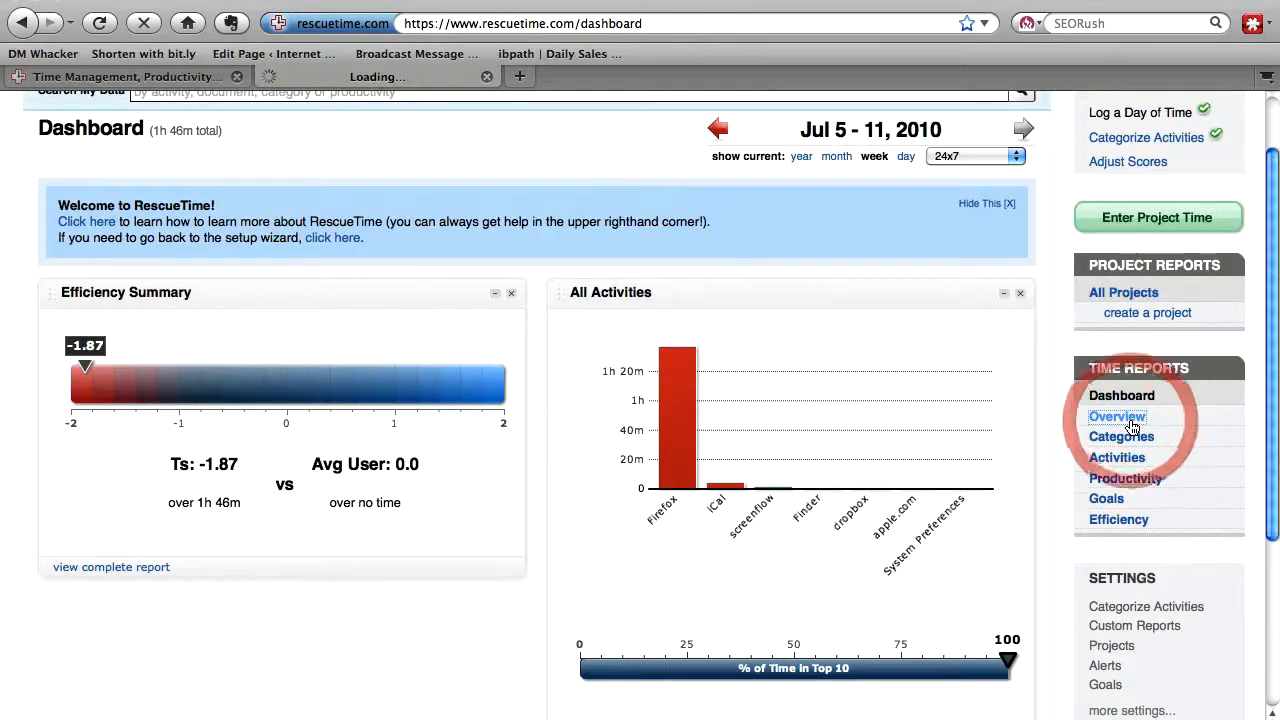
click(1116, 416)
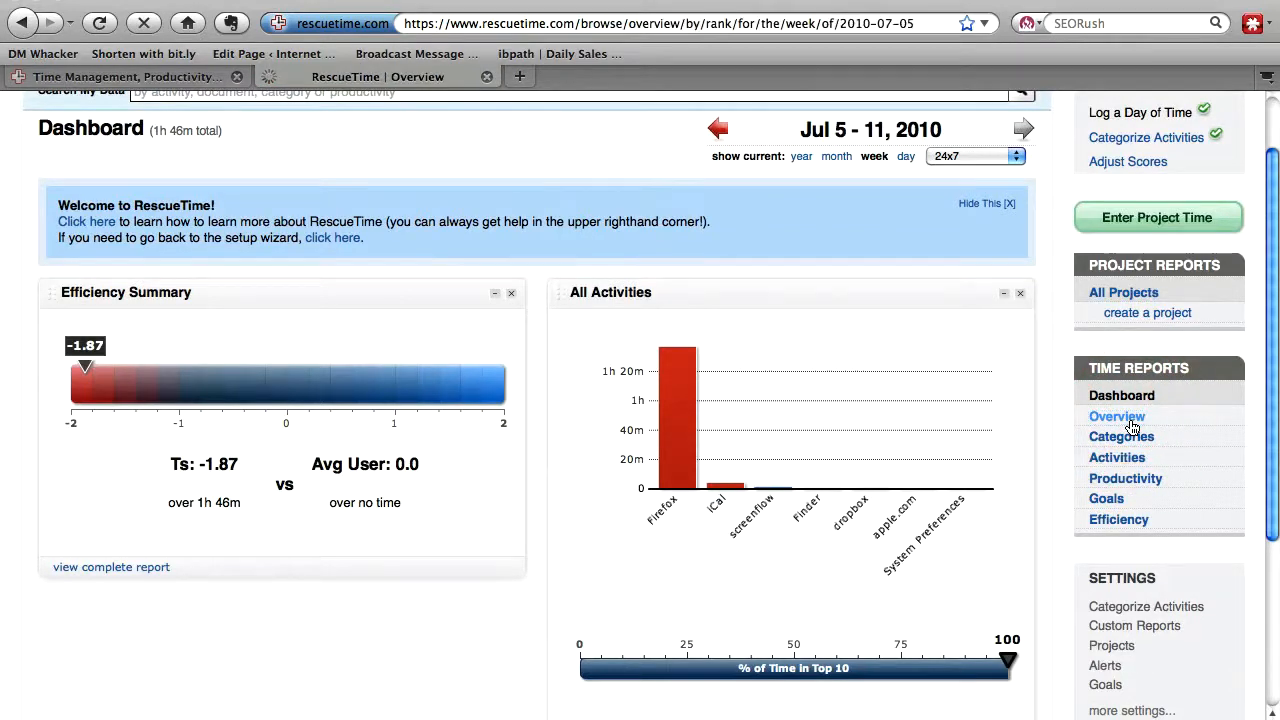
click(1120, 436)
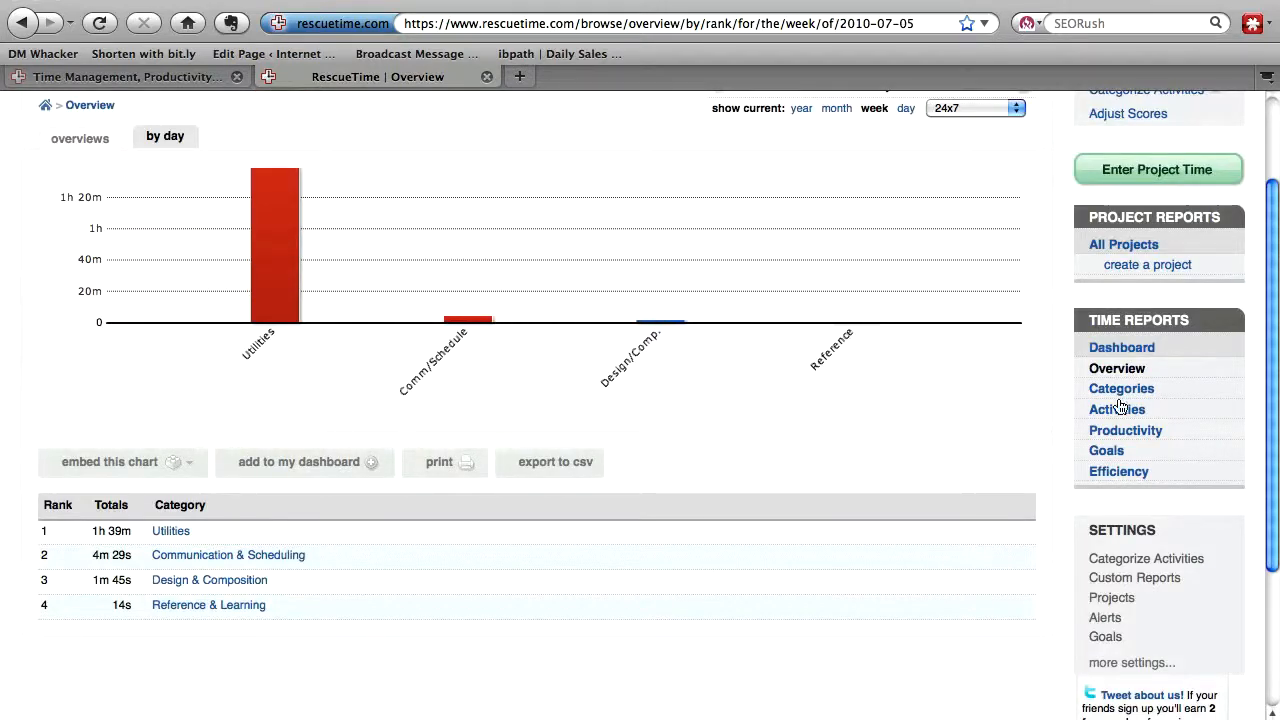
click(1116, 408)
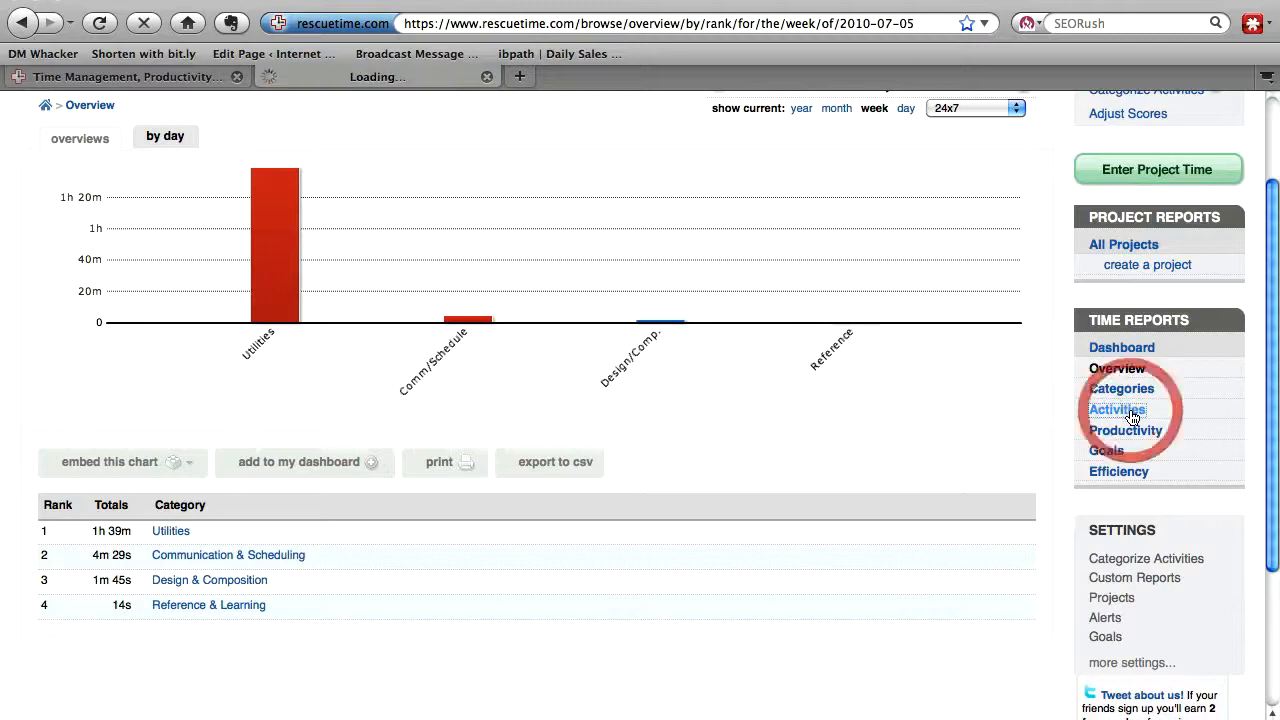
click(1116, 408)
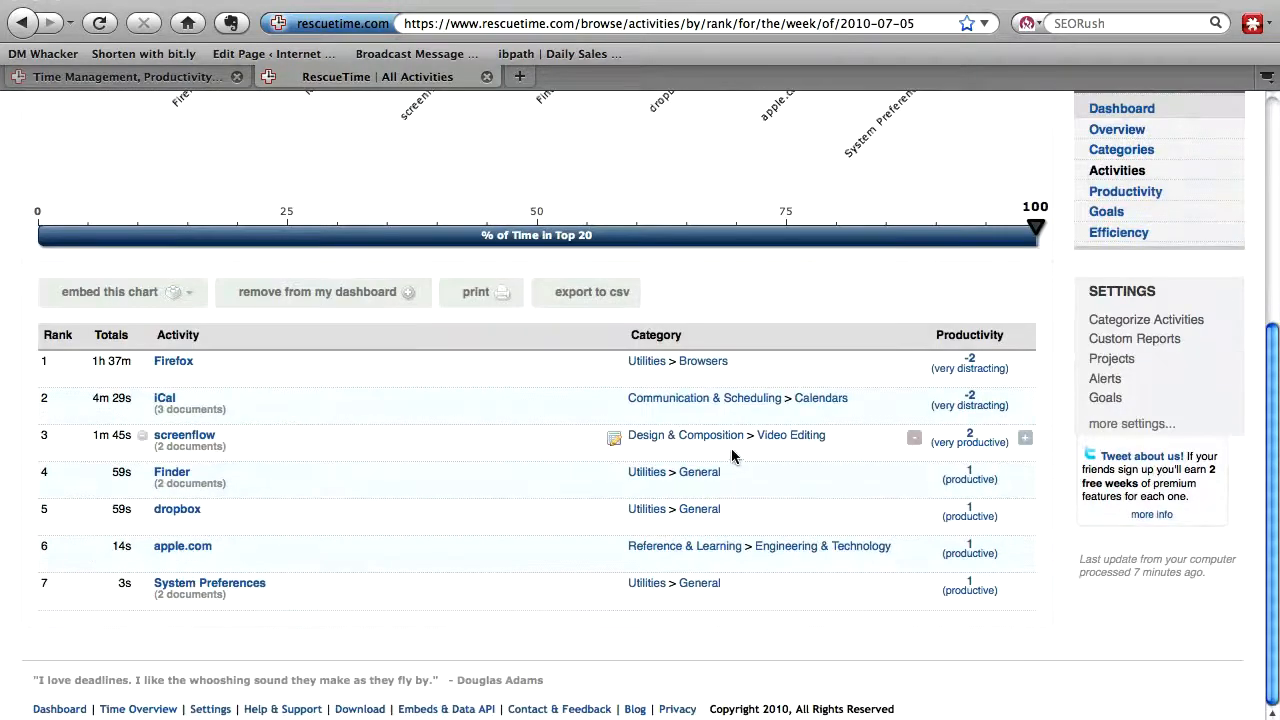